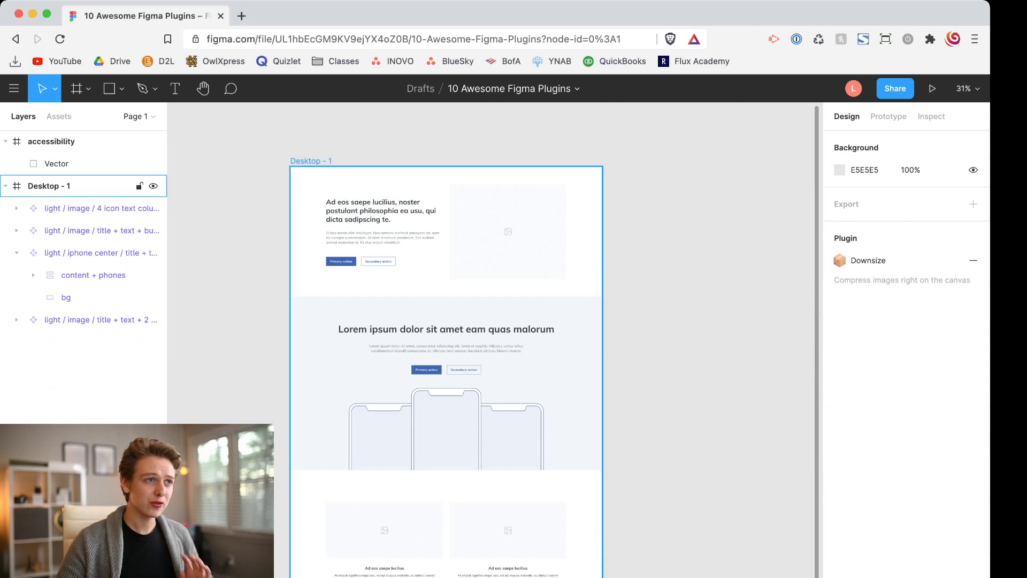
# Step: Insert the bank icon from the Material Design Icons plugin onto the canvas above the Desktop frame
pyautogui.click(13, 89)
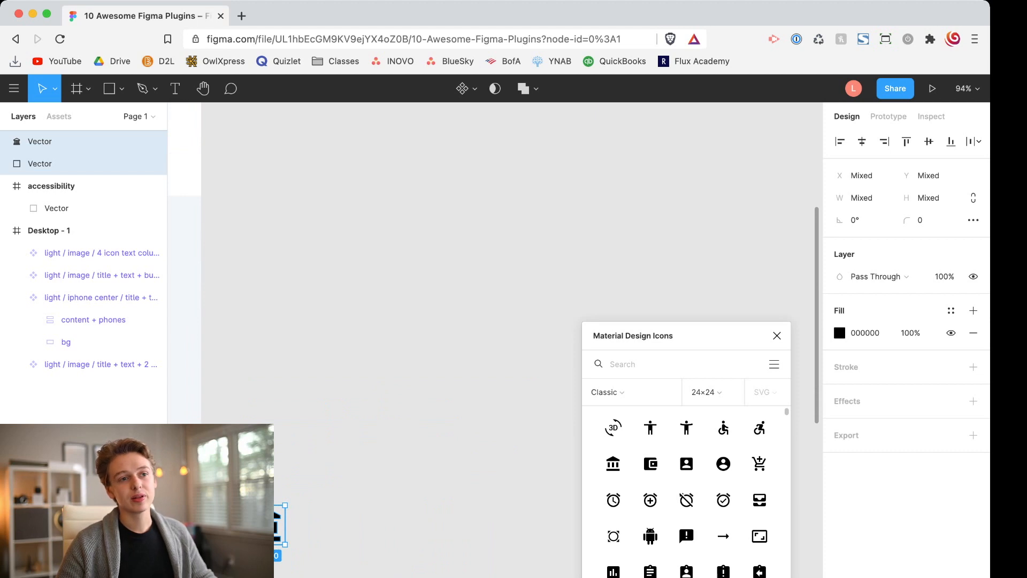
pyautogui.click(611, 463)
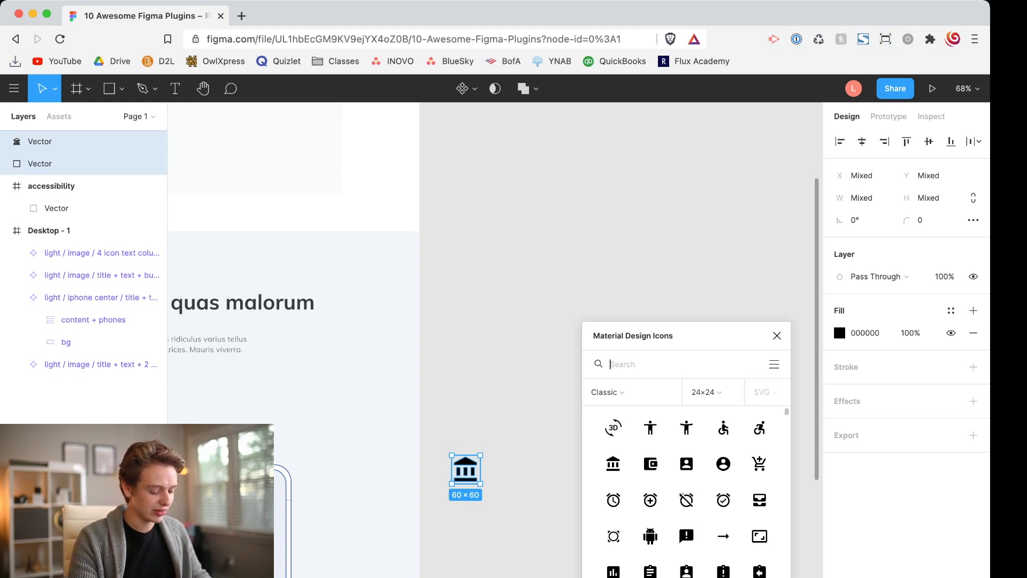
pyautogui.write('check')
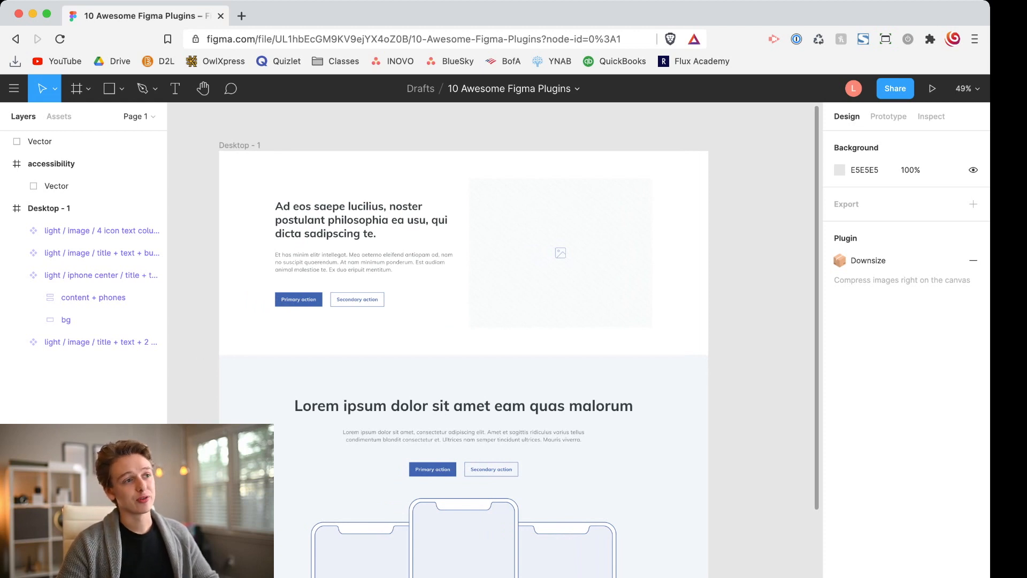
# Step: Launch the Unsplash plugin from Menu > Plugins with the iPhone center section layer selected
pyautogui.click(86, 275)
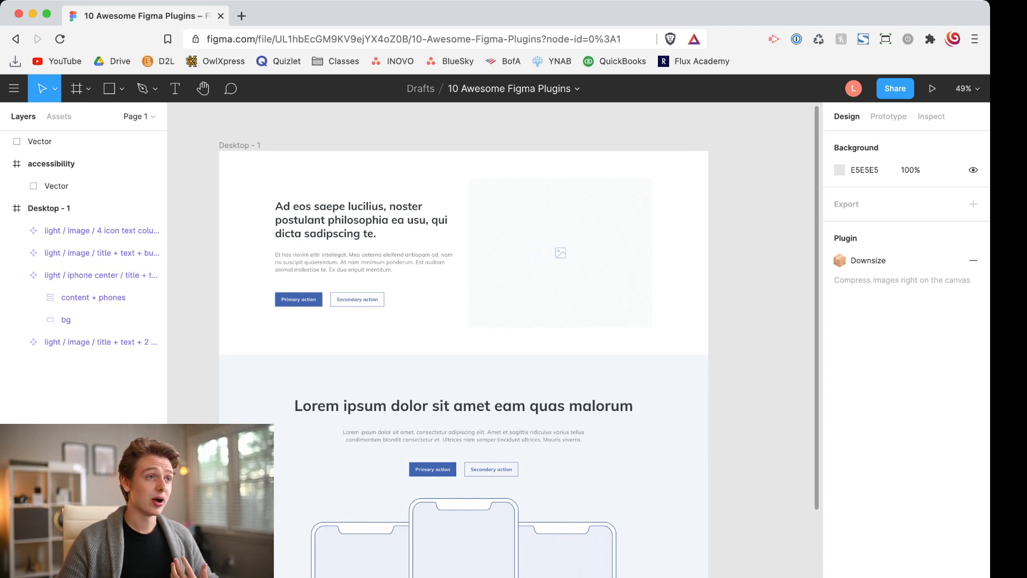
pyautogui.click(14, 89)
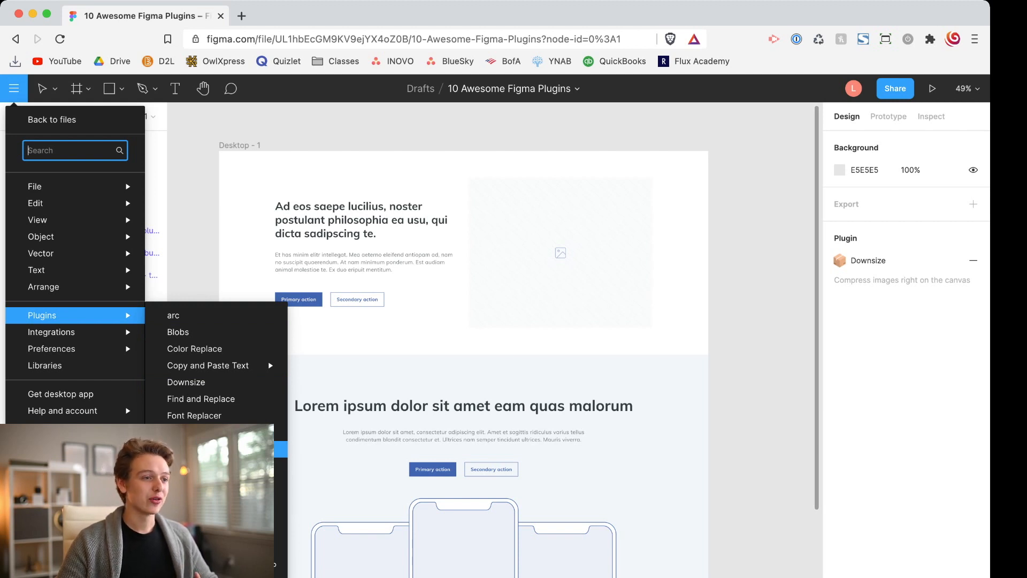
pyautogui.click(14, 89)
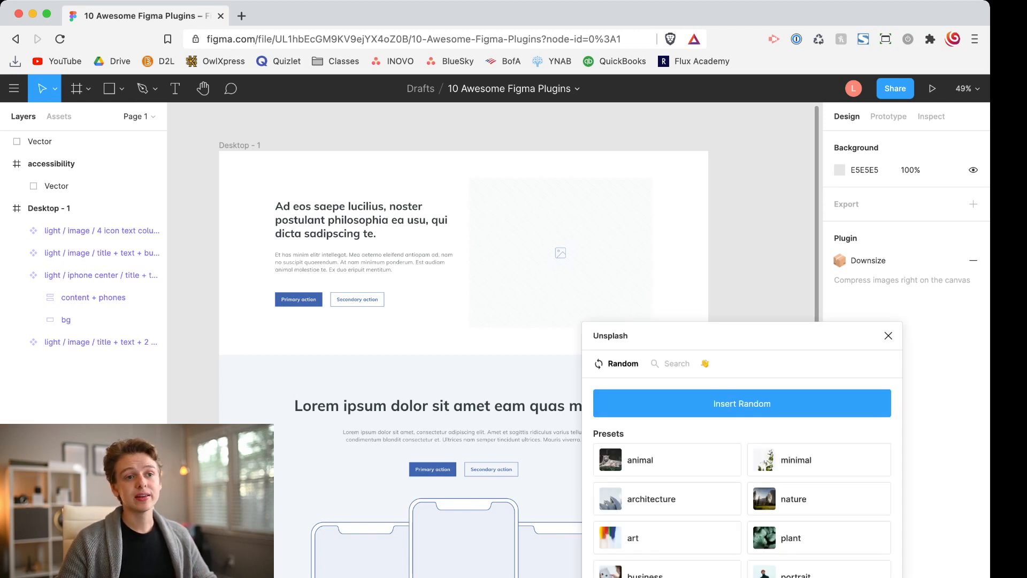
pyautogui.click(102, 275)
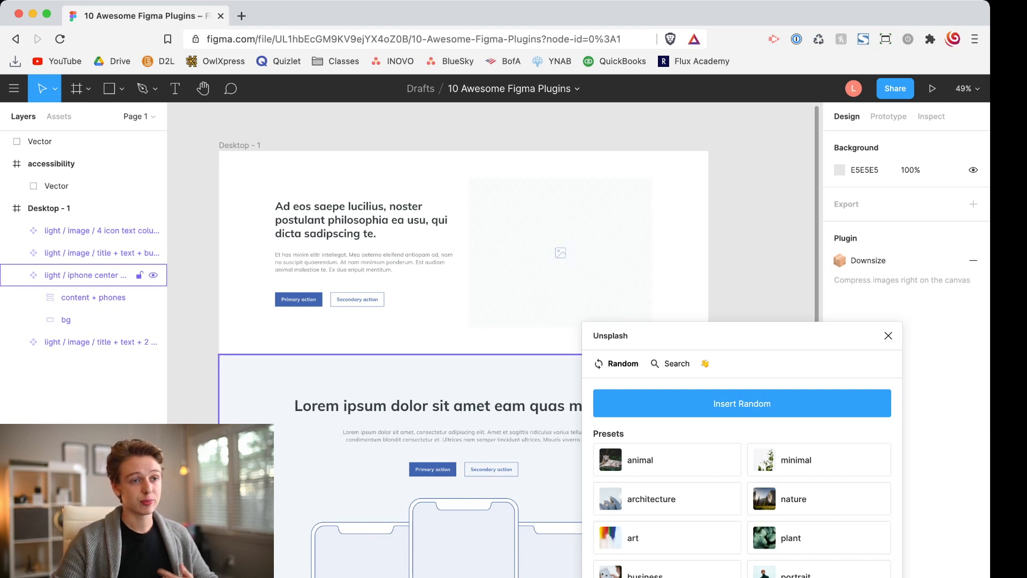
# Step: Try Unsplash's Random presets, inserting a random architecture photo
pyautogui.click(667, 459)
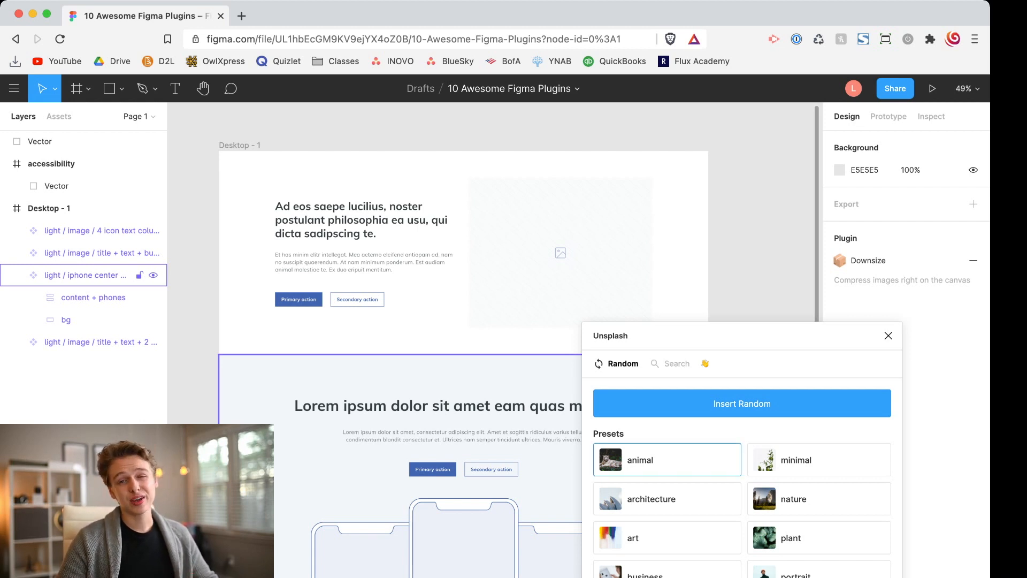
pyautogui.click(666, 498)
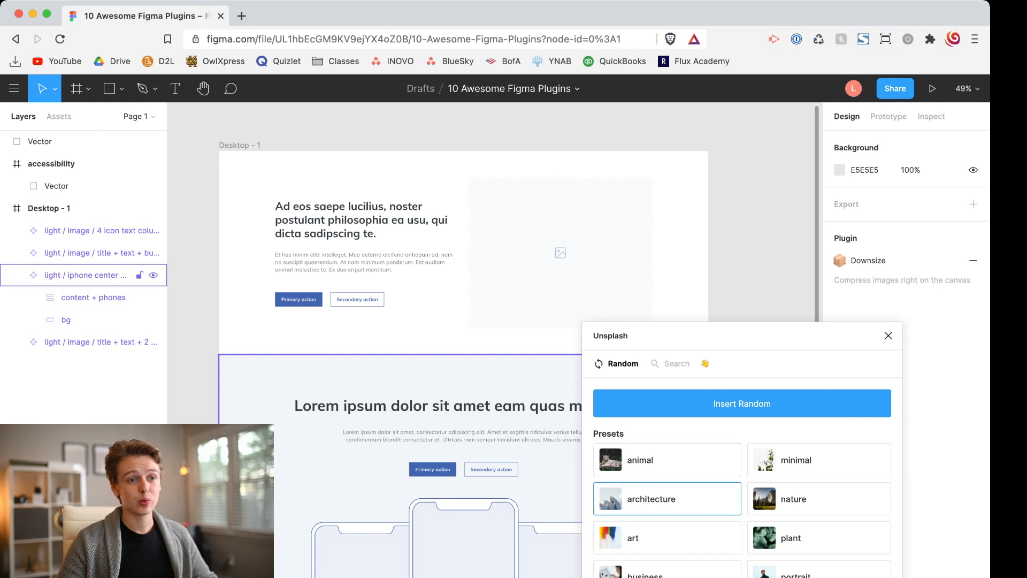
pyautogui.click(741, 403)
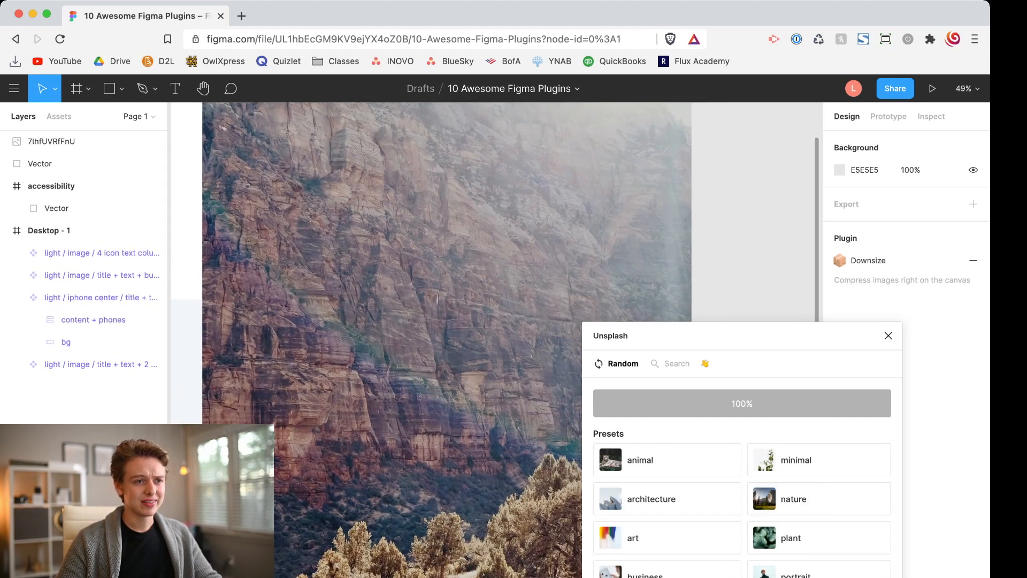
pyautogui.click(888, 335)
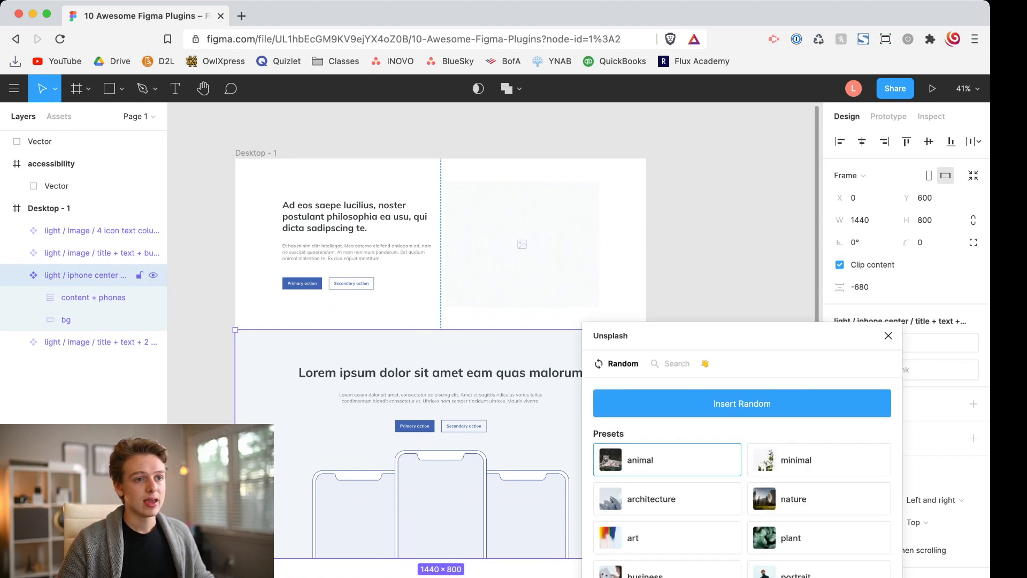
# Step: Fill the iPhone center frame with a sky-and-building architecture photo
pyautogui.click(741, 404)
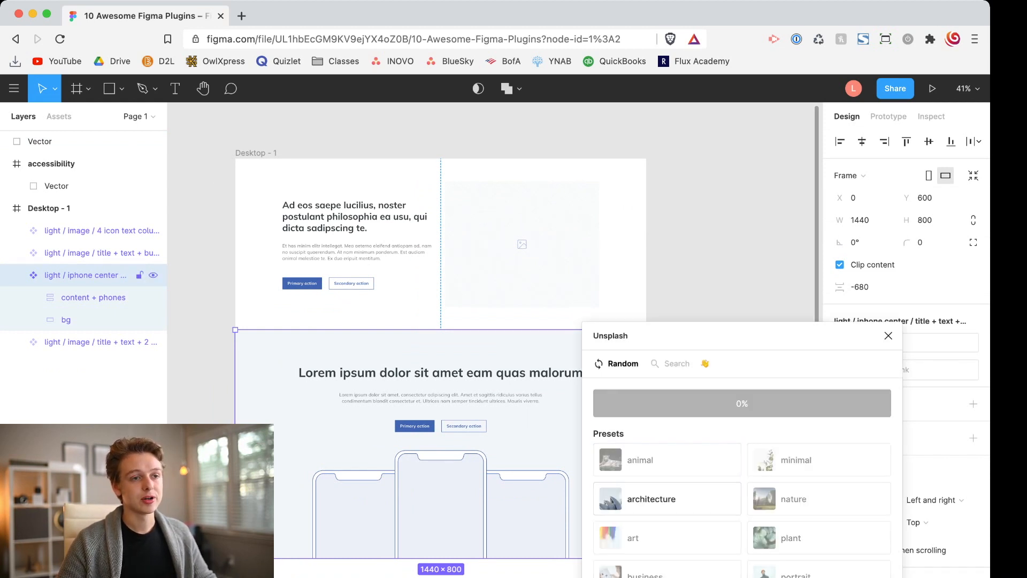
pyautogui.click(666, 498)
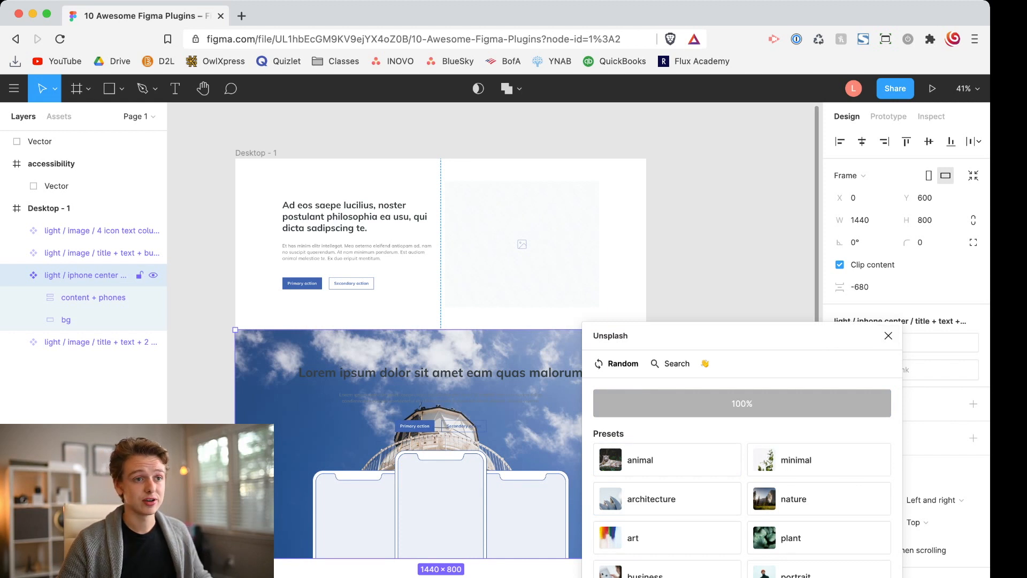
# Step: Search Unsplash for 'portrait' and insert a large parrot photo beside the wireframe
pyautogui.click(676, 364)
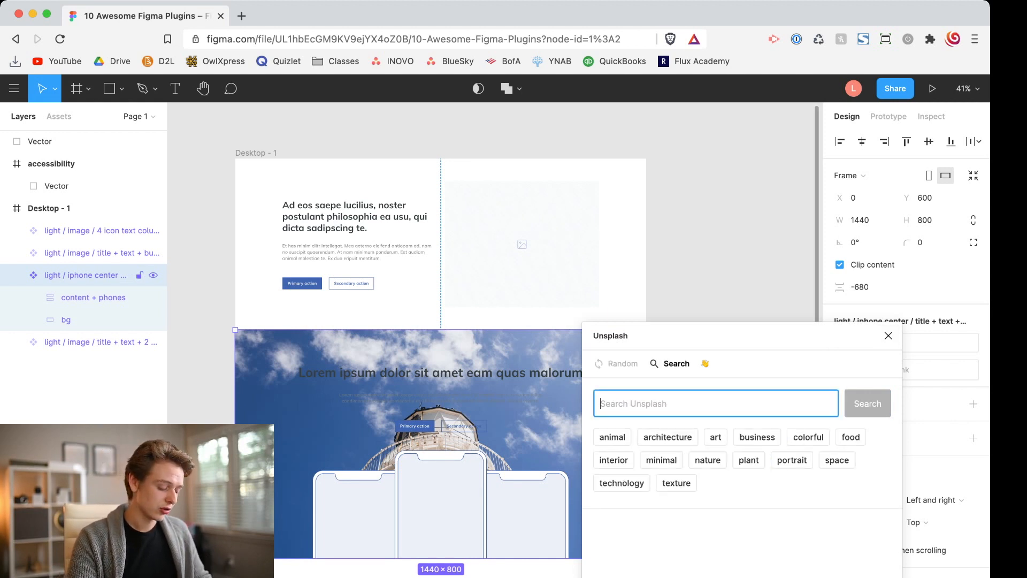
pyautogui.write('portrait')
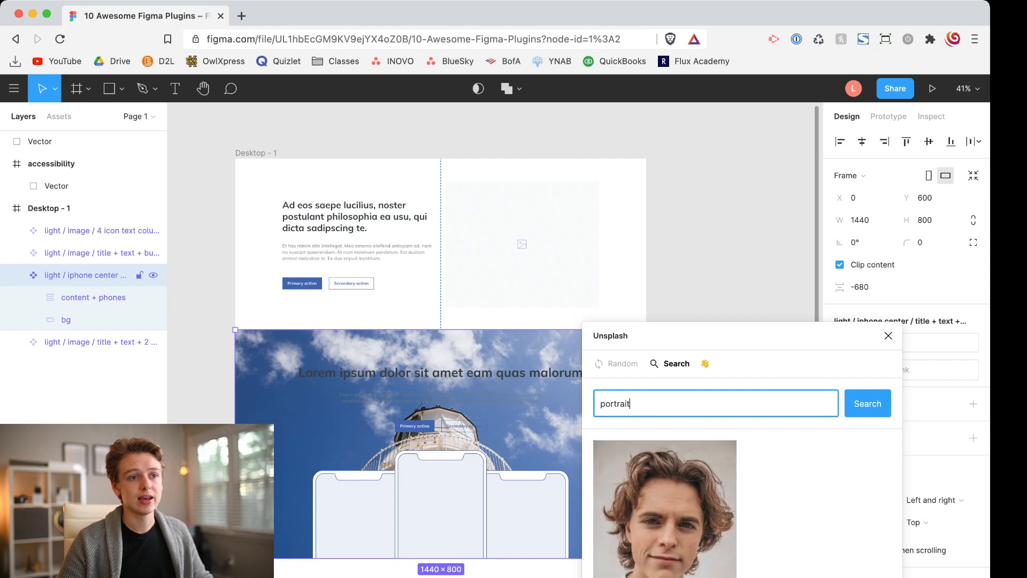
pyautogui.scroll(-3)
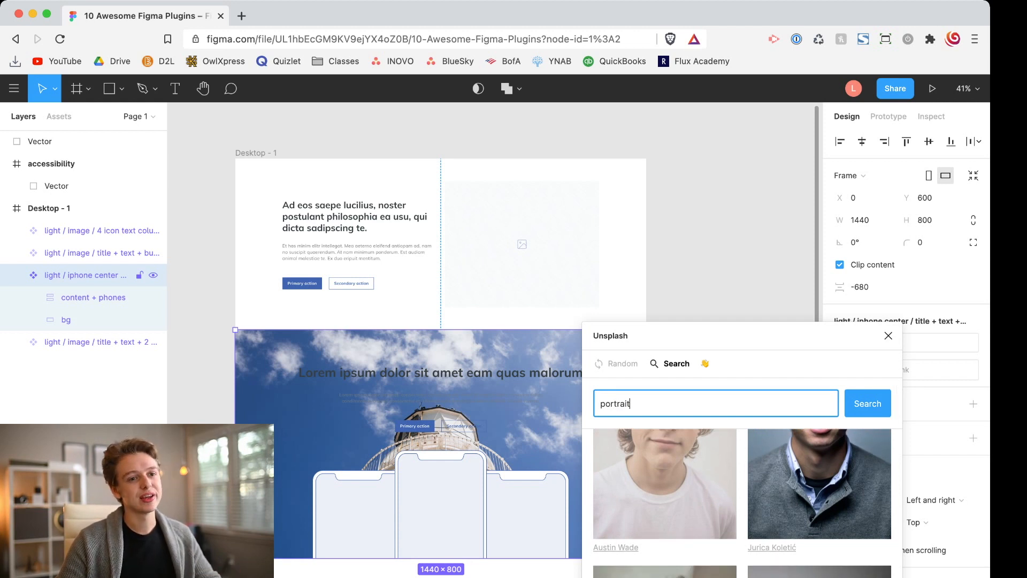
pyautogui.scroll(-3)
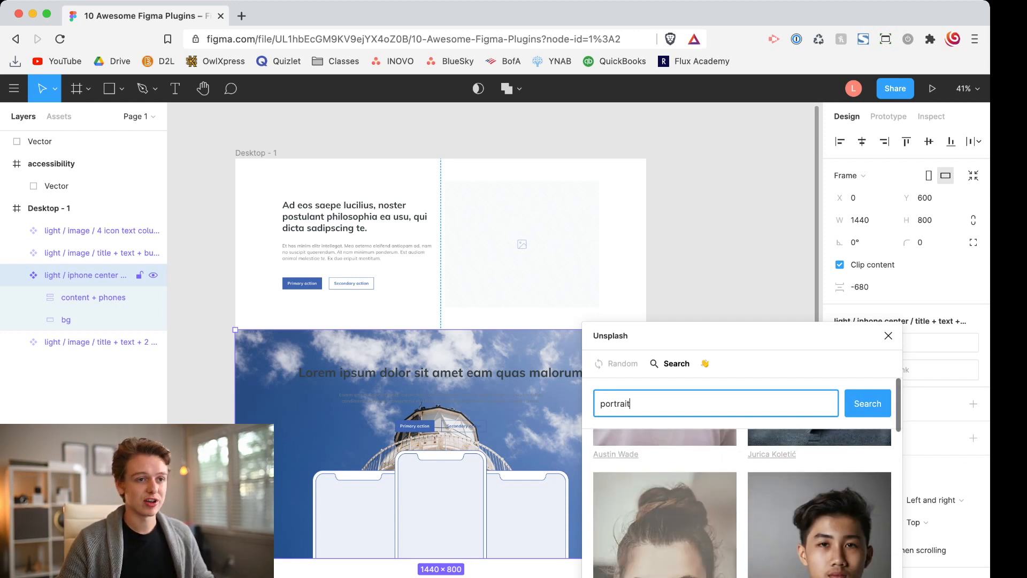
pyautogui.click(888, 335)
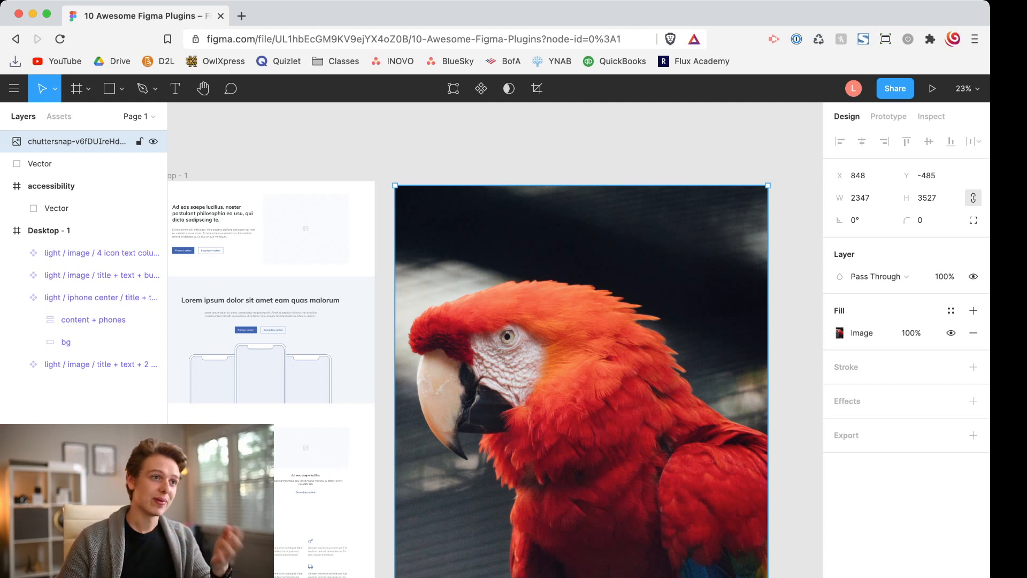
# Step: Compress the parrot photo to 570×856 with the Downsize plugin
pyautogui.click(12, 88)
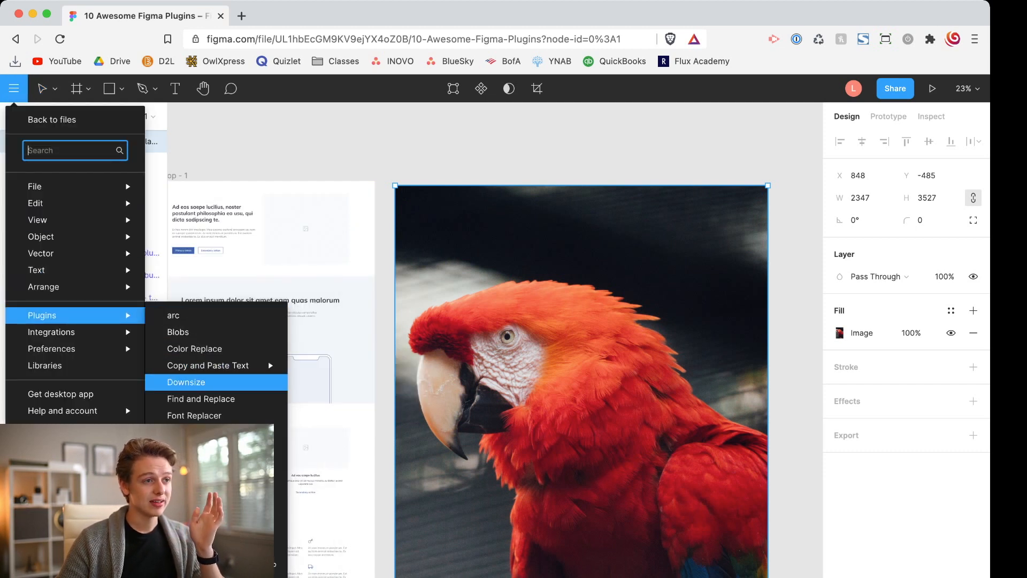
pyautogui.click(186, 382)
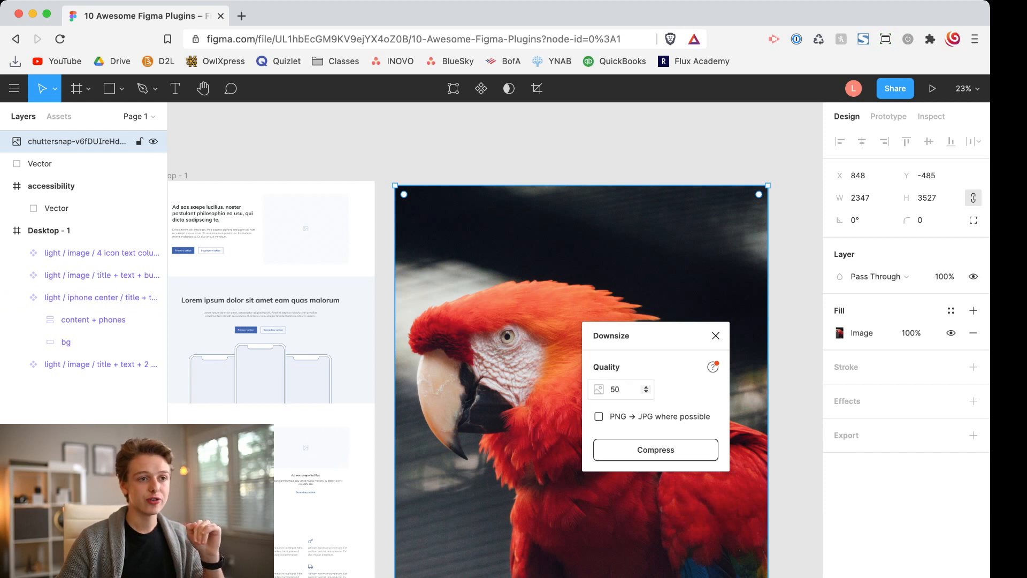
pyautogui.click(617, 389)
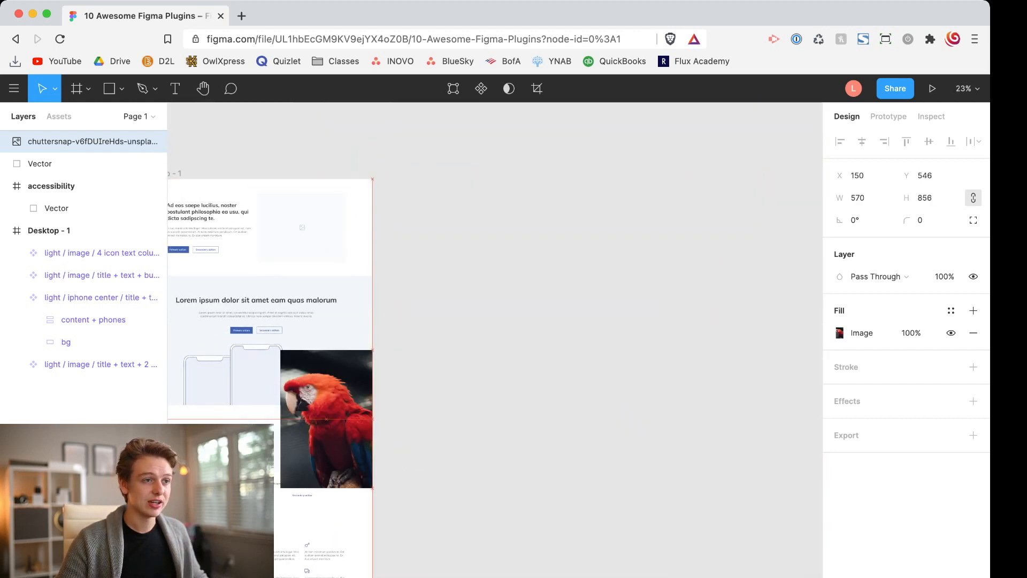
# Step: Move the parrot photo to the right, then delete it from the canvas
pyautogui.moveTo(325, 418); pyautogui.dragTo(443, 418)
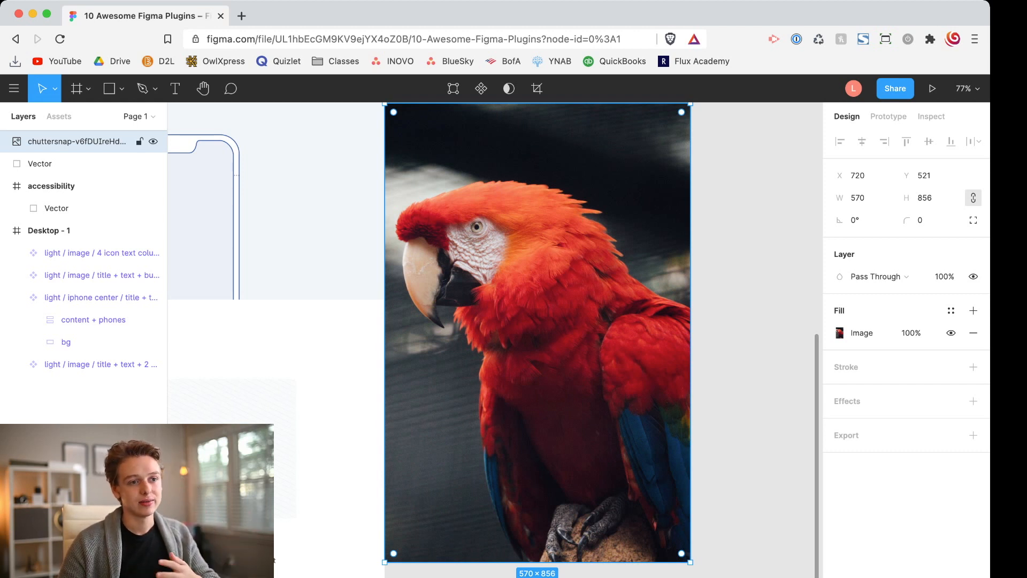
pyautogui.scroll(-3)
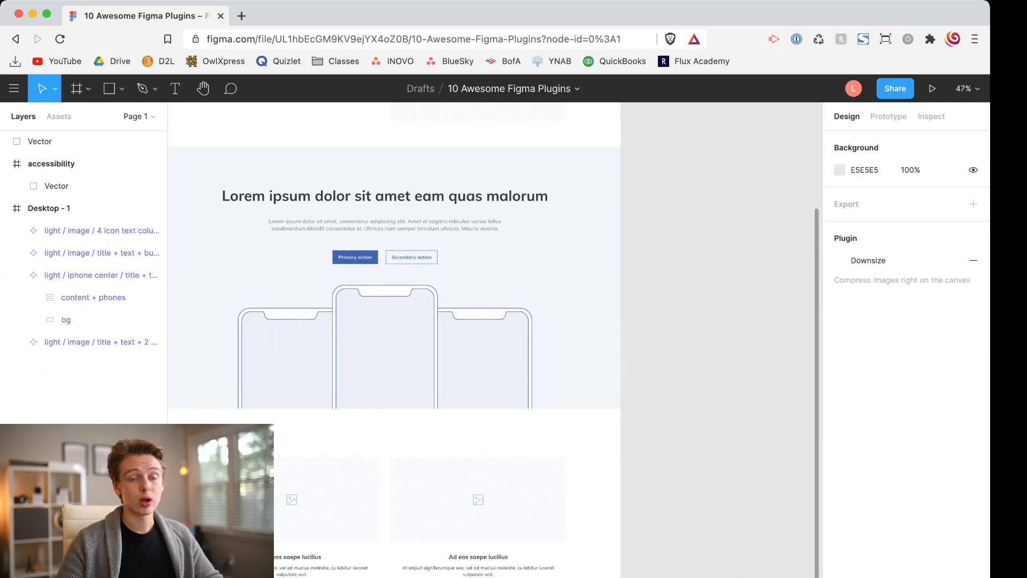
# Step: Generate a couple of random grey blob shapes with the Blobs plugin
pyautogui.scroll(-3)
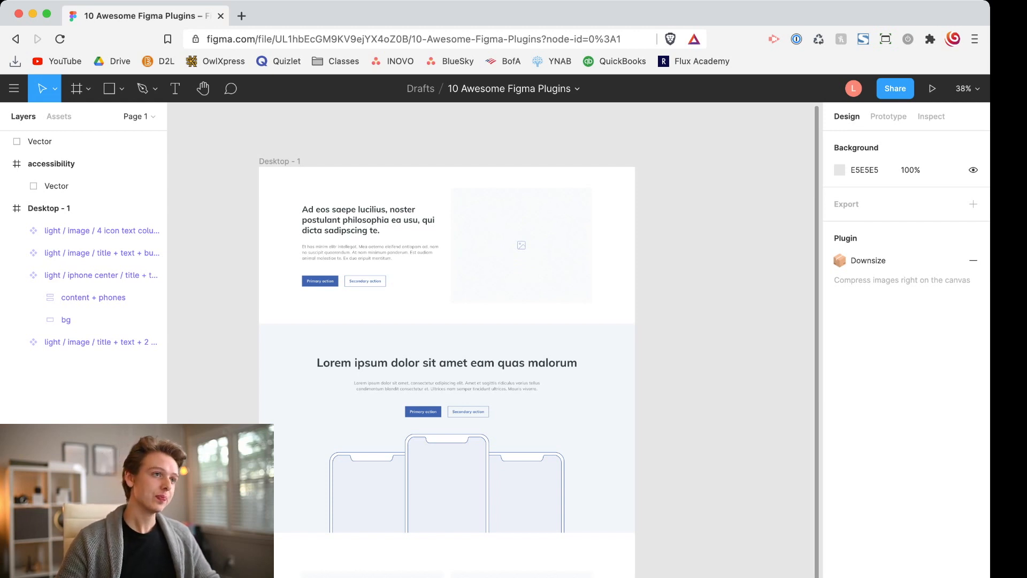
pyautogui.click(13, 88)
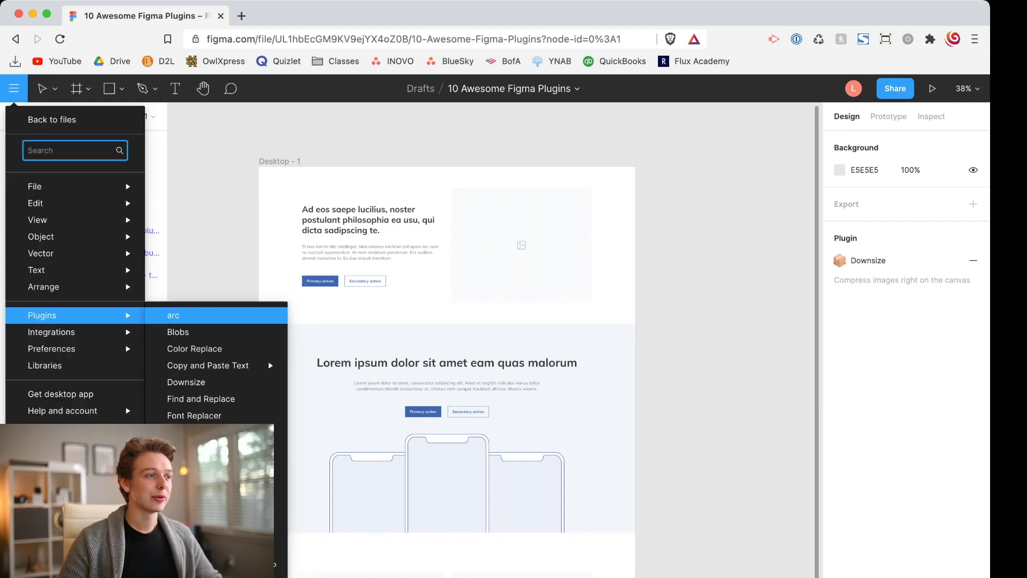
pyautogui.click(41, 89)
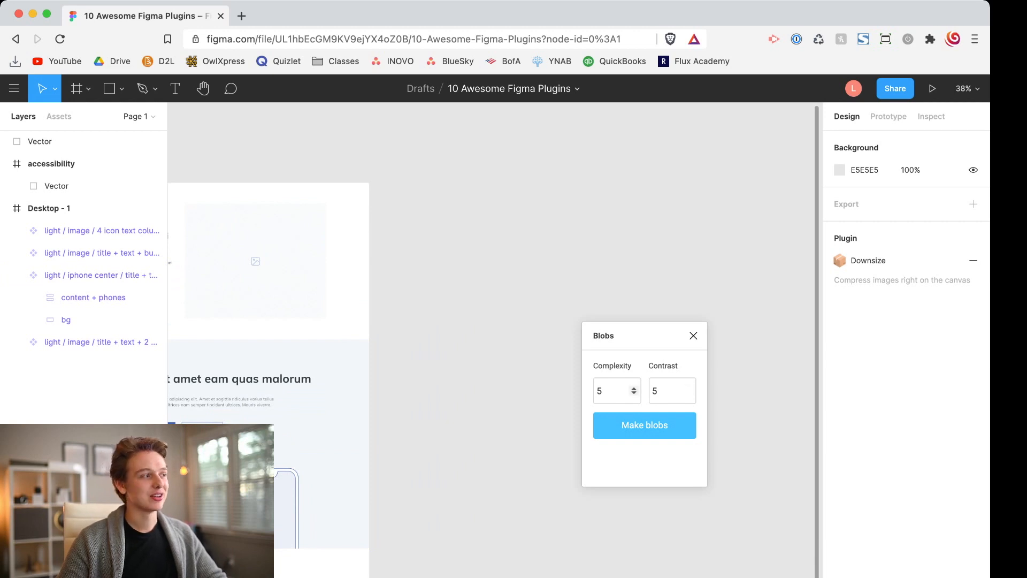
pyautogui.click(644, 425)
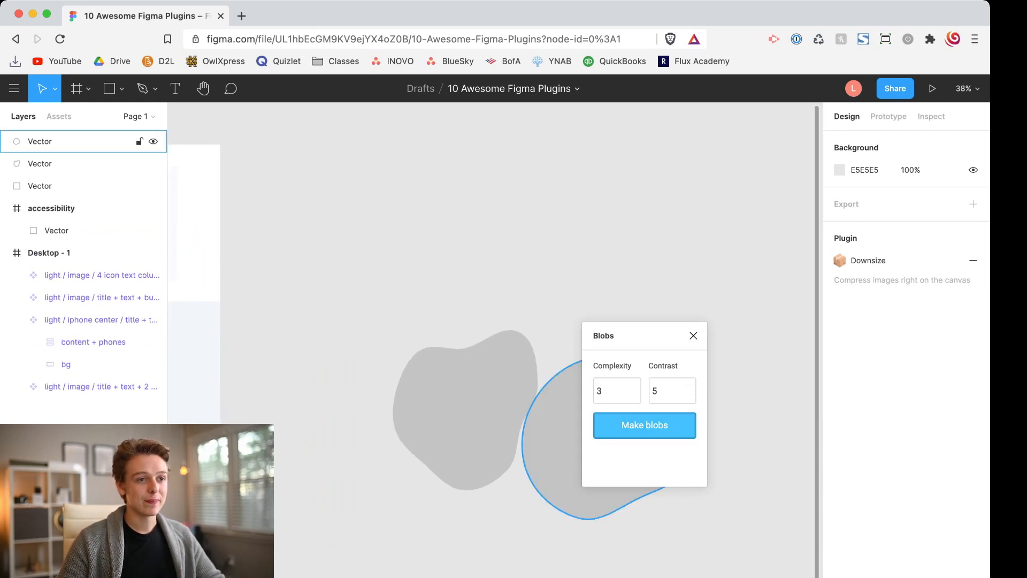
pyautogui.click(644, 425)
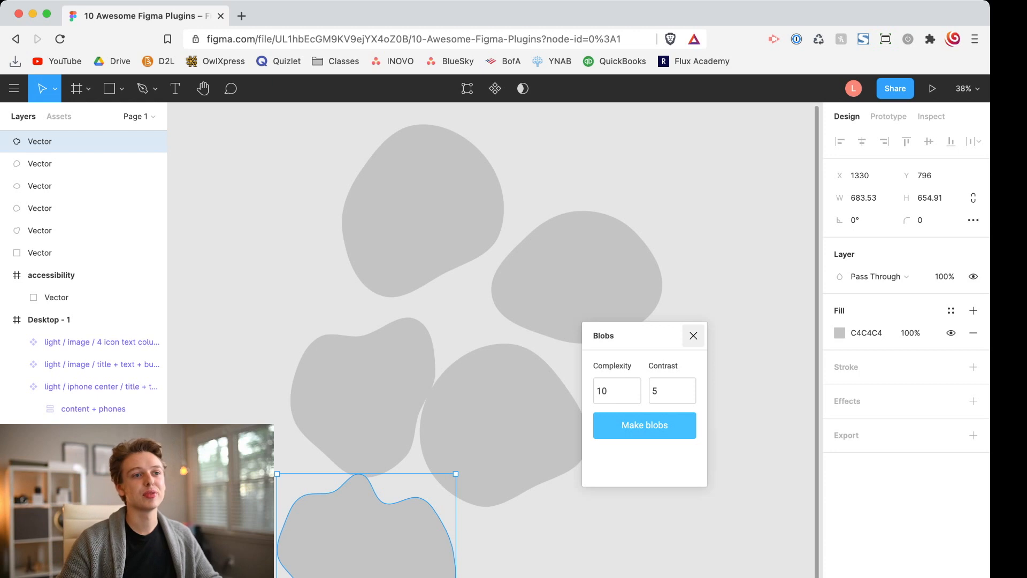
# Step: Set blob Complexity to 6, close the generator and remove the blob vectors
pyautogui.click(612, 390)
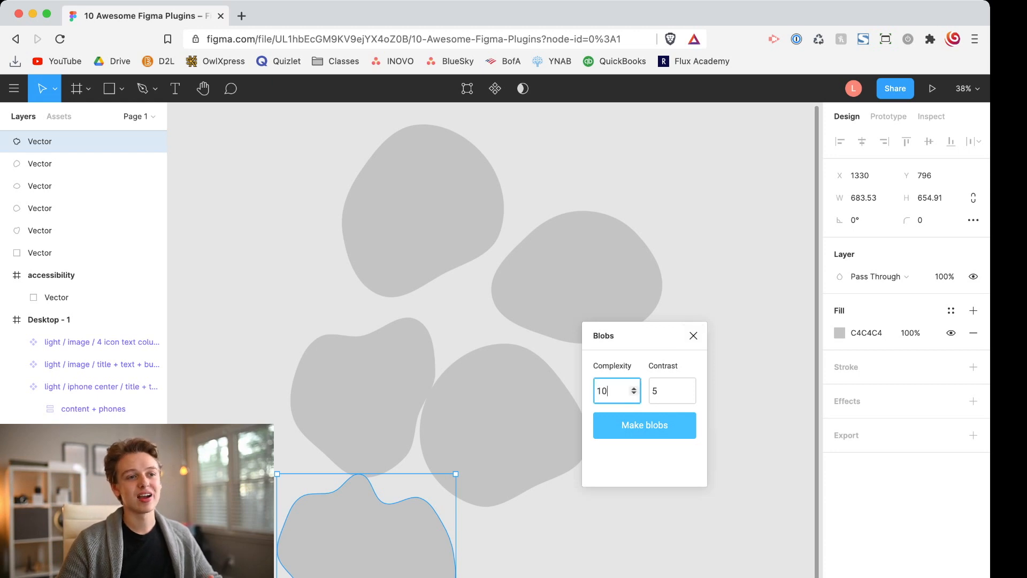
pyautogui.write('6')
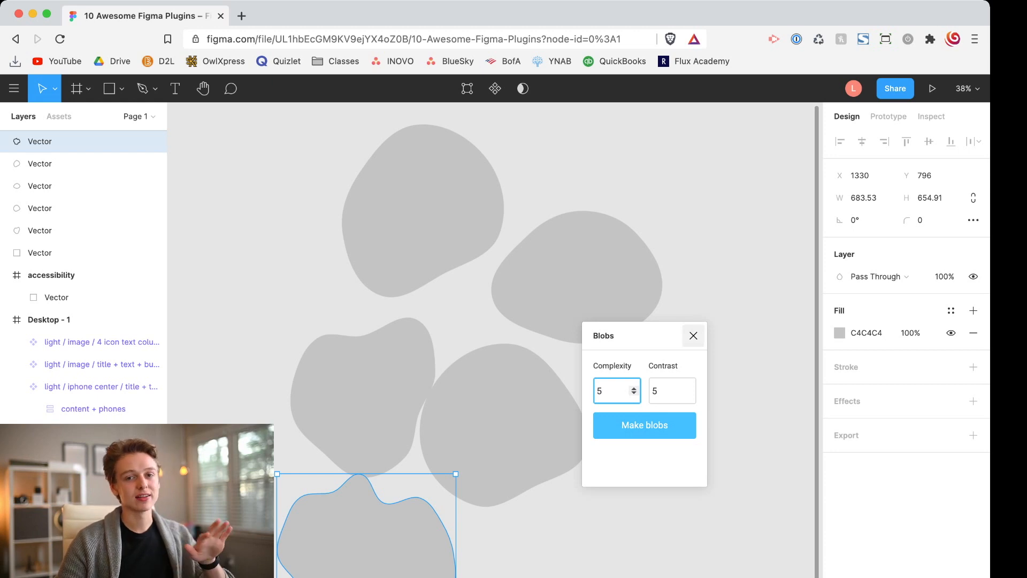
pyautogui.click(644, 424)
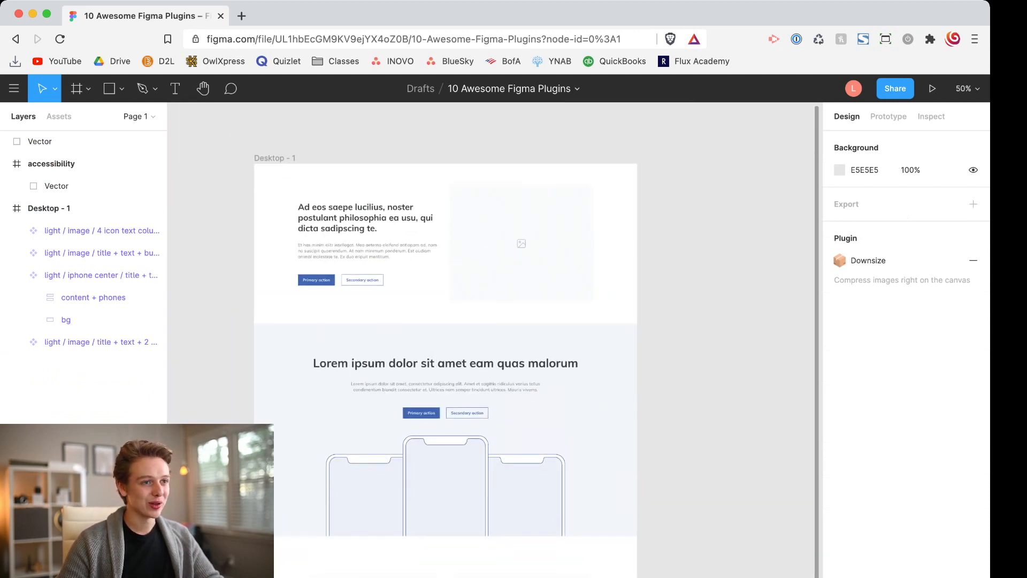
# Step: Select the Desktop - 1 frame and start the Font Replacer plugin from Menu > Plugins
pyautogui.scroll(-3)
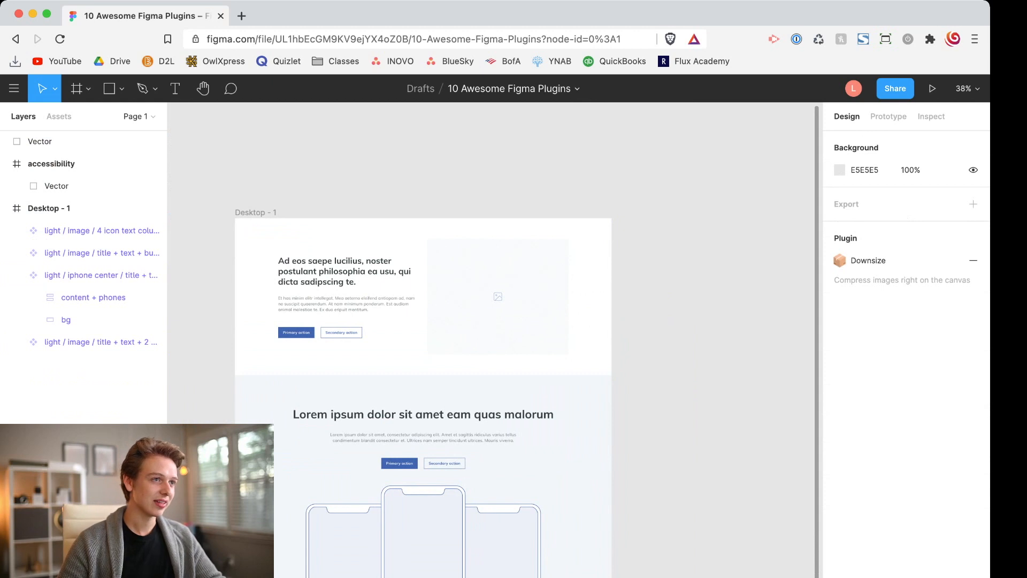
pyautogui.click(48, 209)
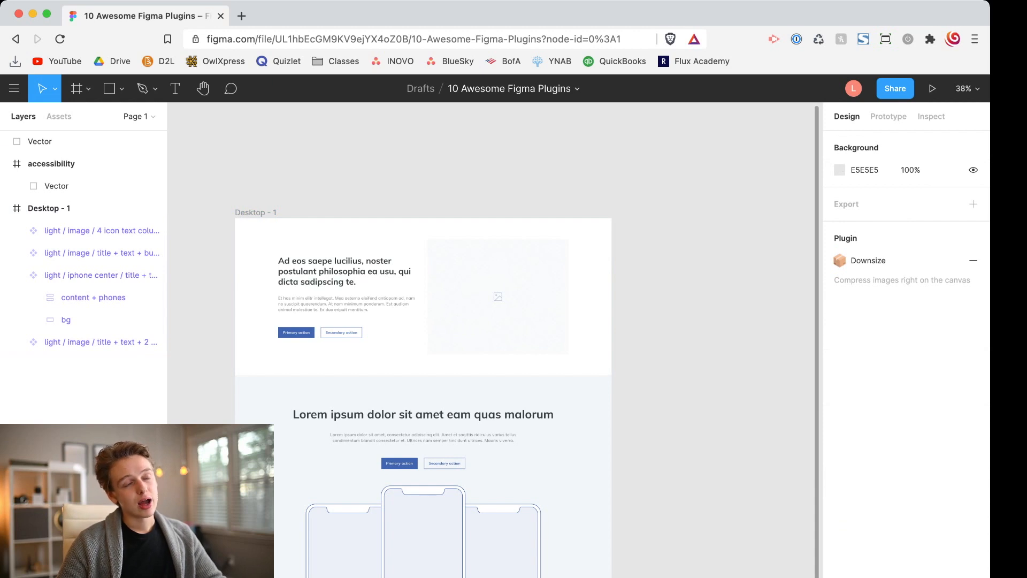
pyautogui.click(14, 89)
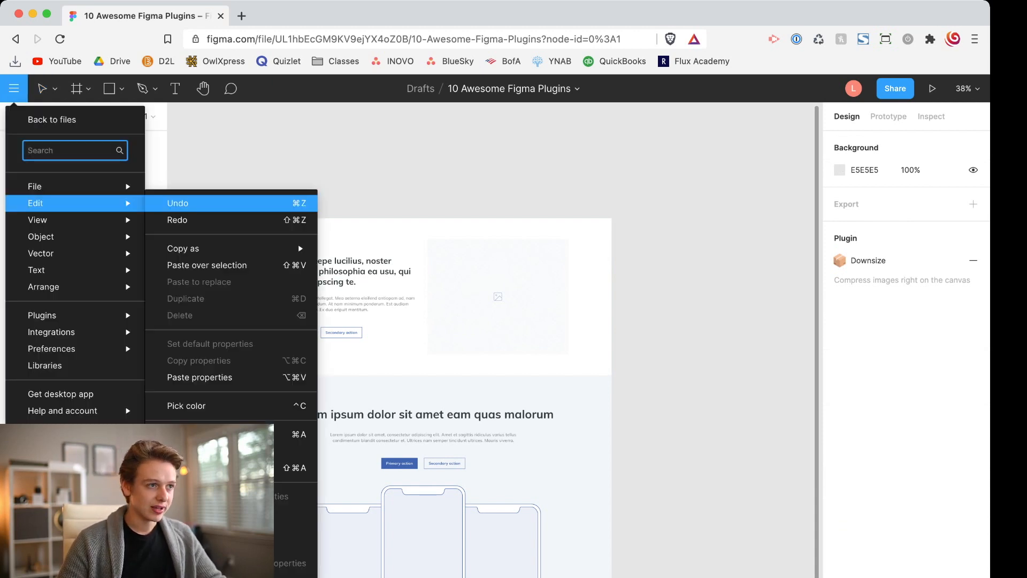
pyautogui.click(13, 89)
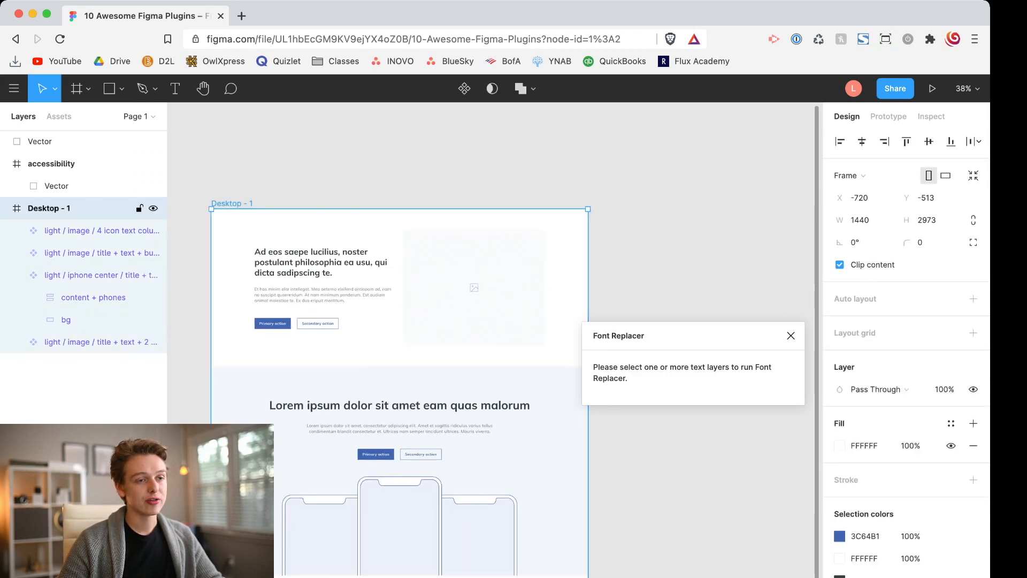
# Step: Replace Mulish Bold headings in the Desktop - 1 section with Bebas Neue
pyautogui.click(99, 341)
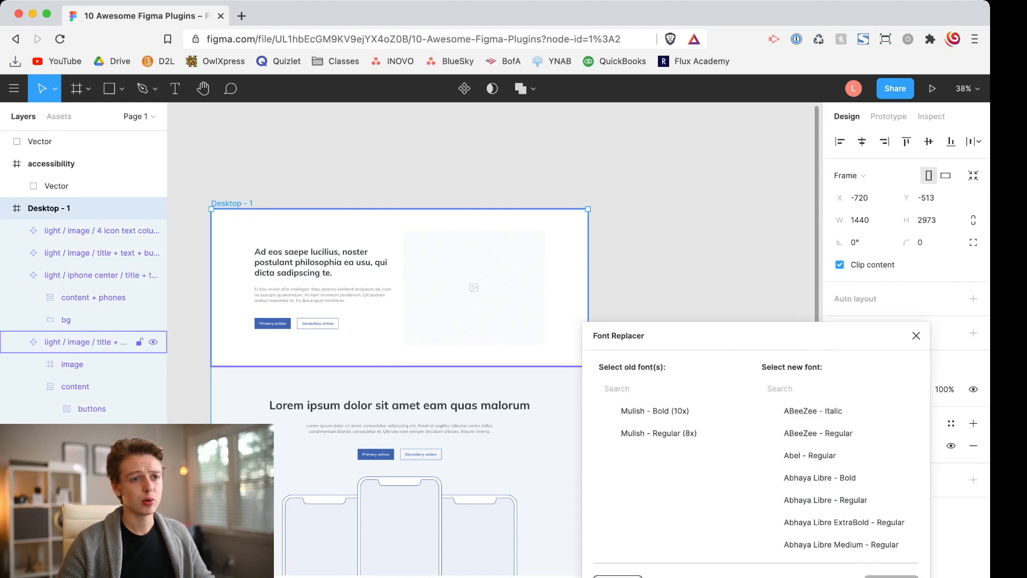
pyautogui.click(654, 410)
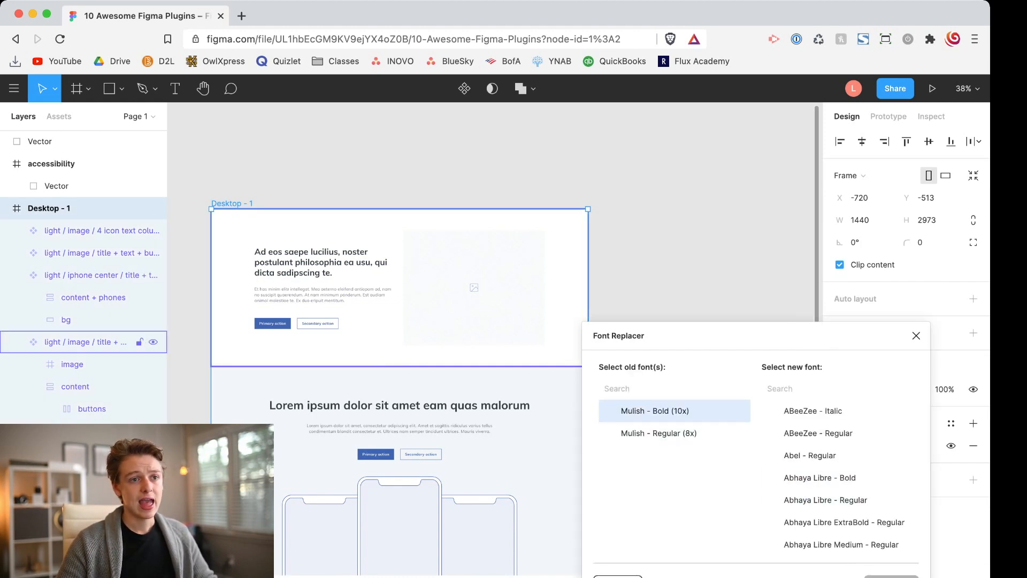
pyautogui.click(817, 434)
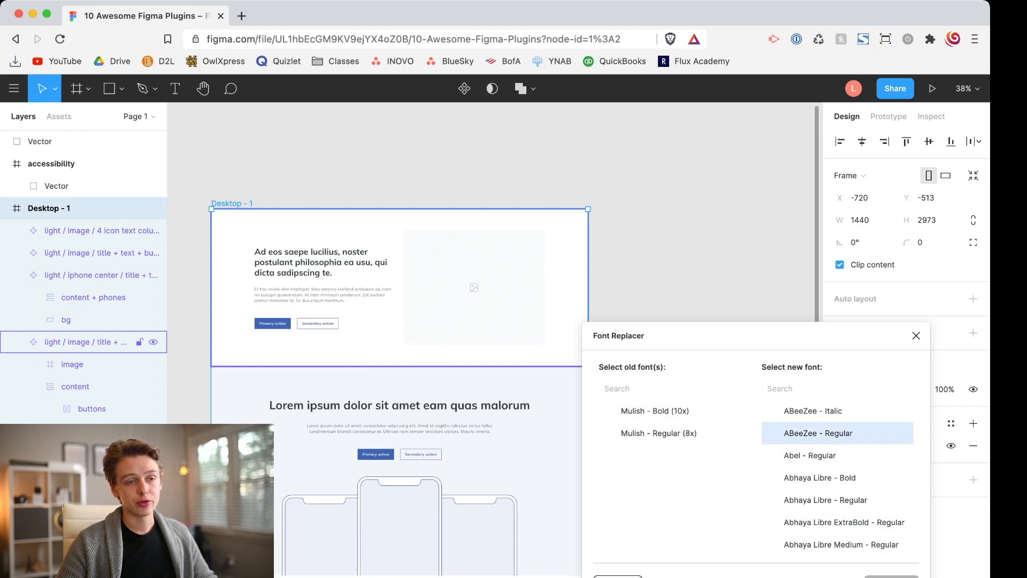
pyautogui.click(836, 388)
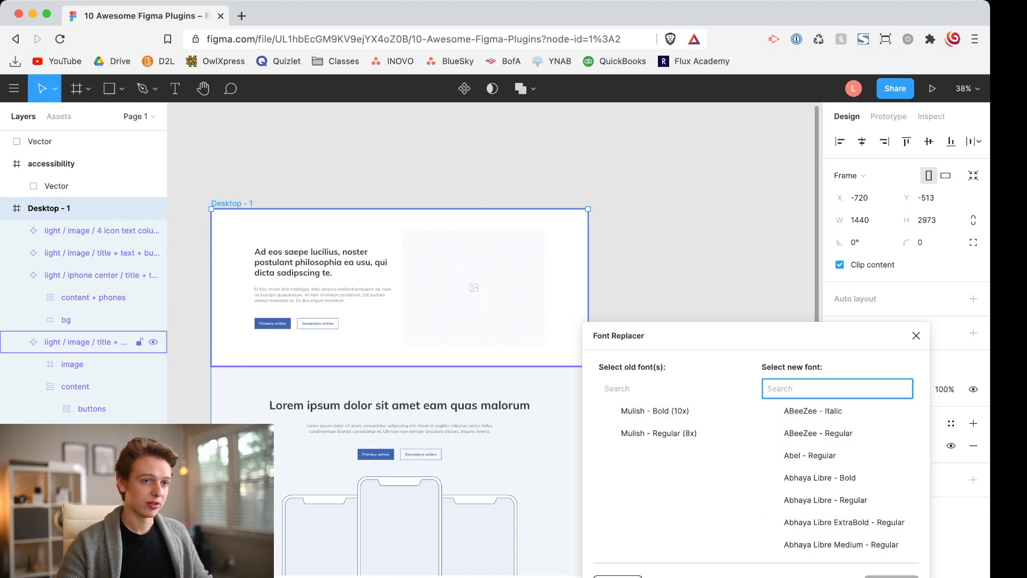
pyautogui.write('bebas')
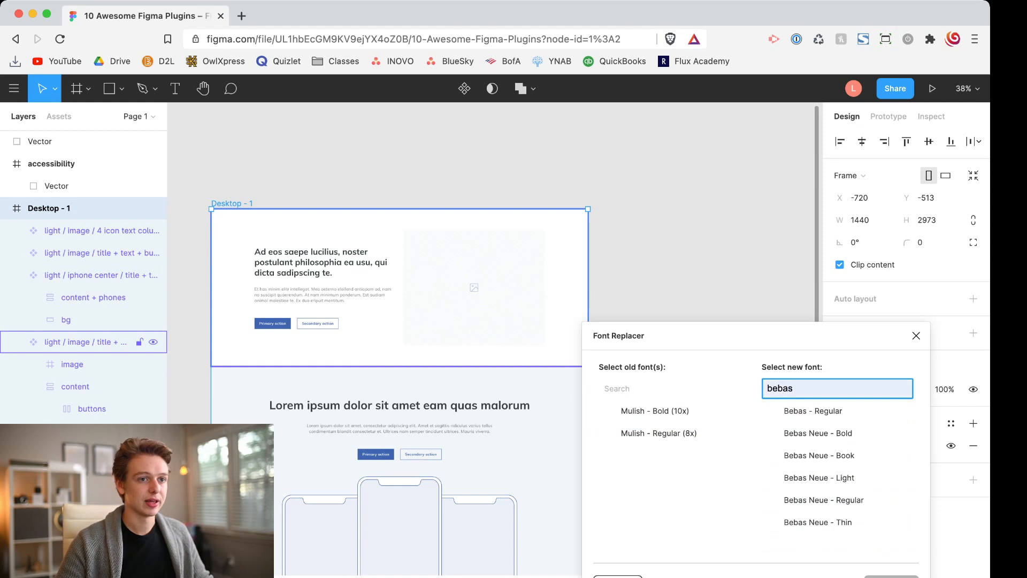
pyautogui.click(653, 410)
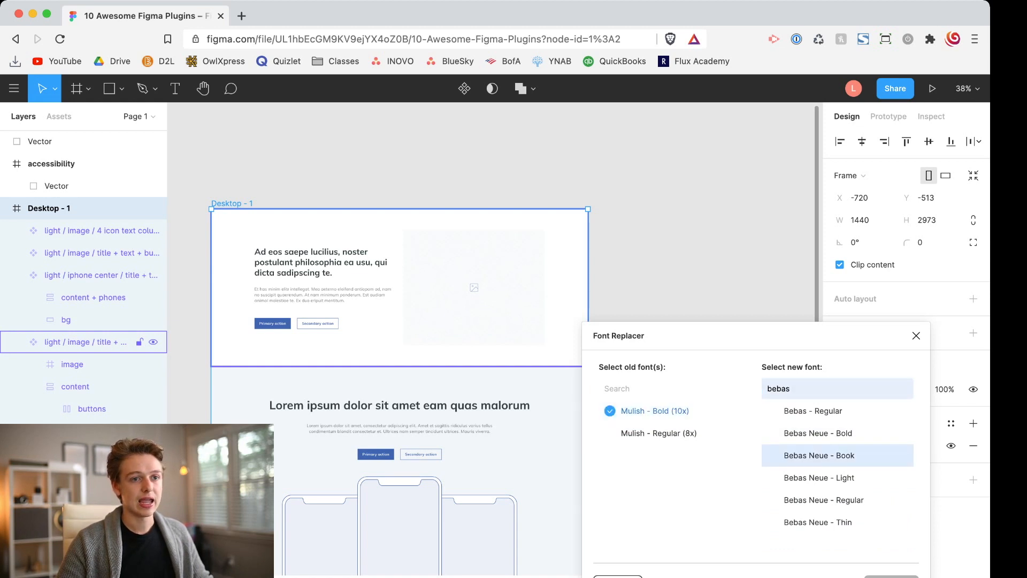
pyautogui.click(819, 433)
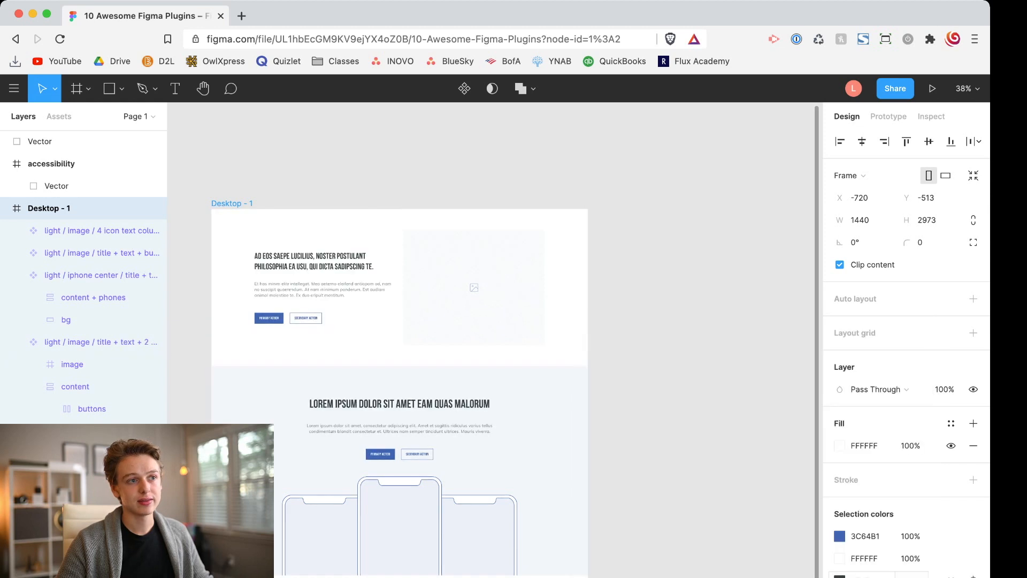
# Step: Swap the Bebas Neue Bold headings back to Mulish and close Font Replacer
pyautogui.scroll(-3)
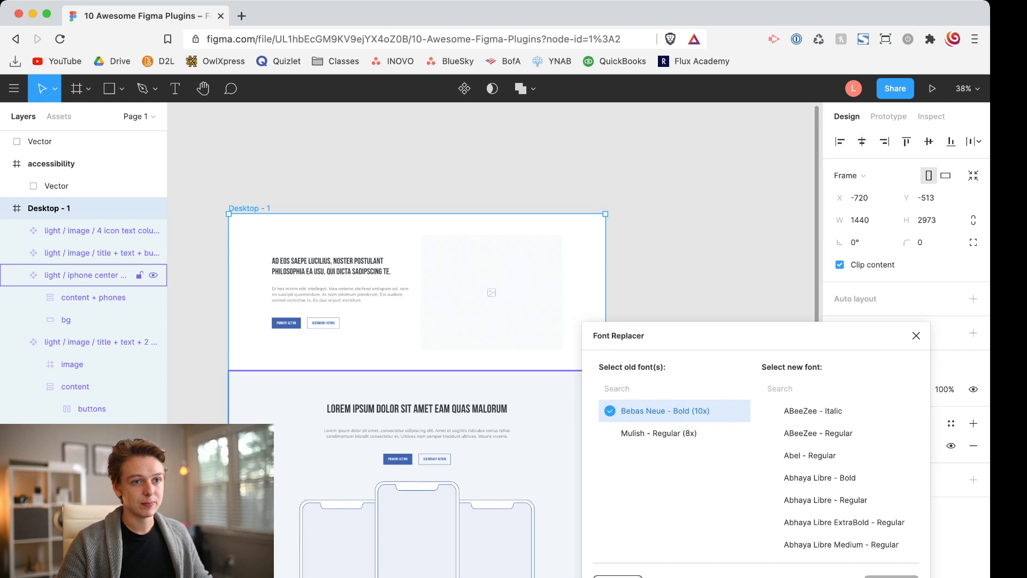
pyautogui.write('mulish')
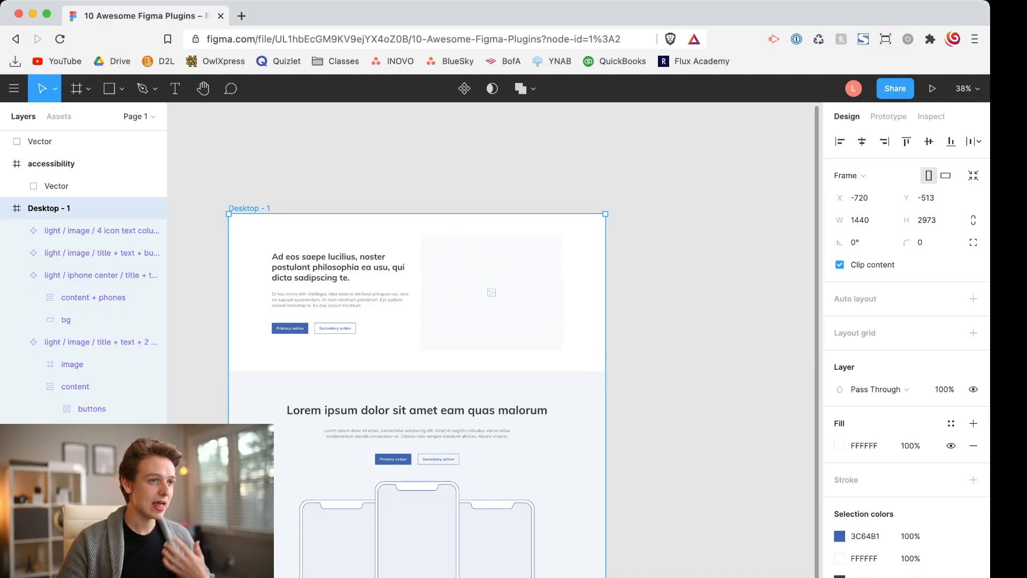
pyautogui.click(13, 89)
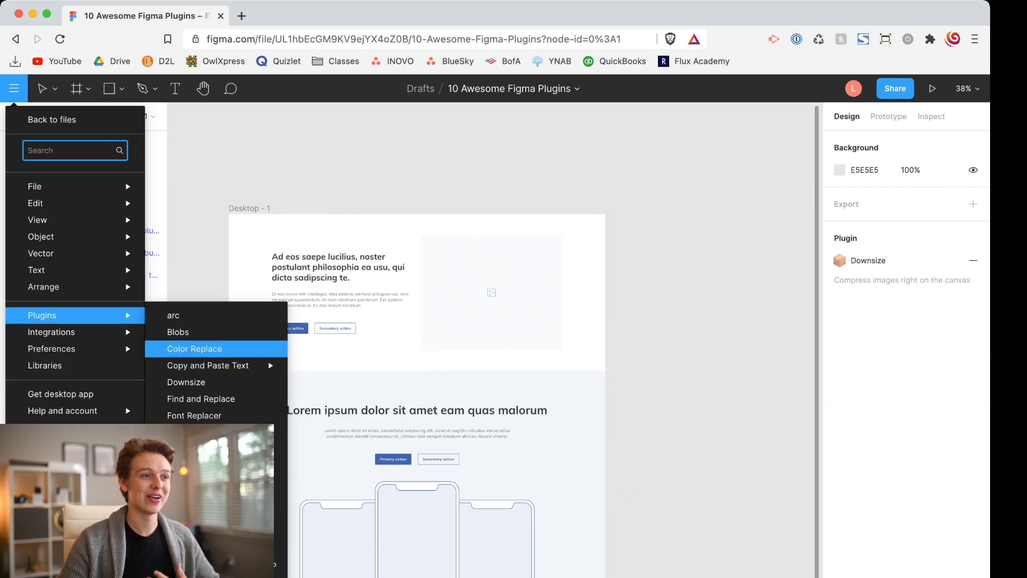
pyautogui.click(195, 349)
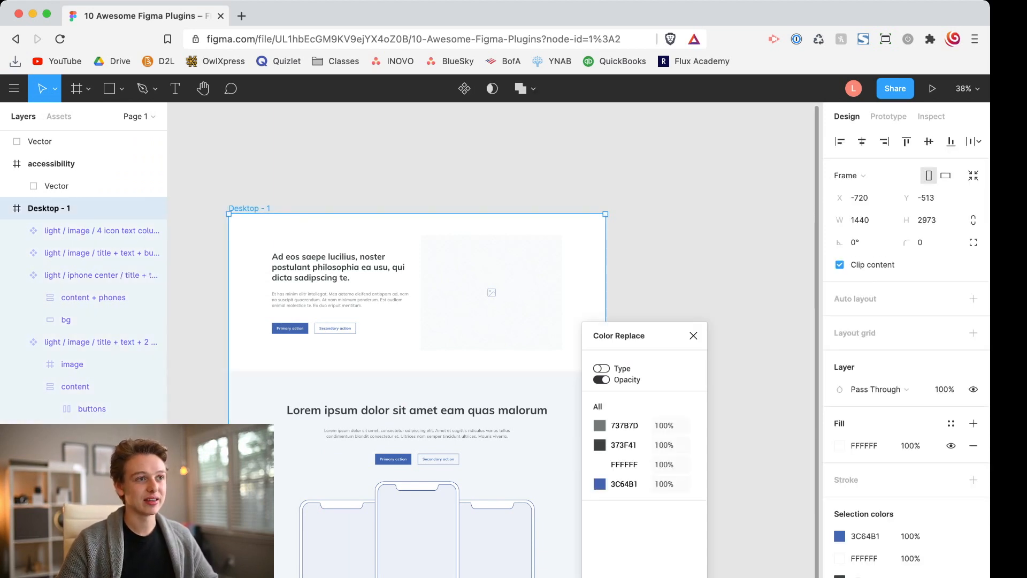
pyautogui.click(623, 483)
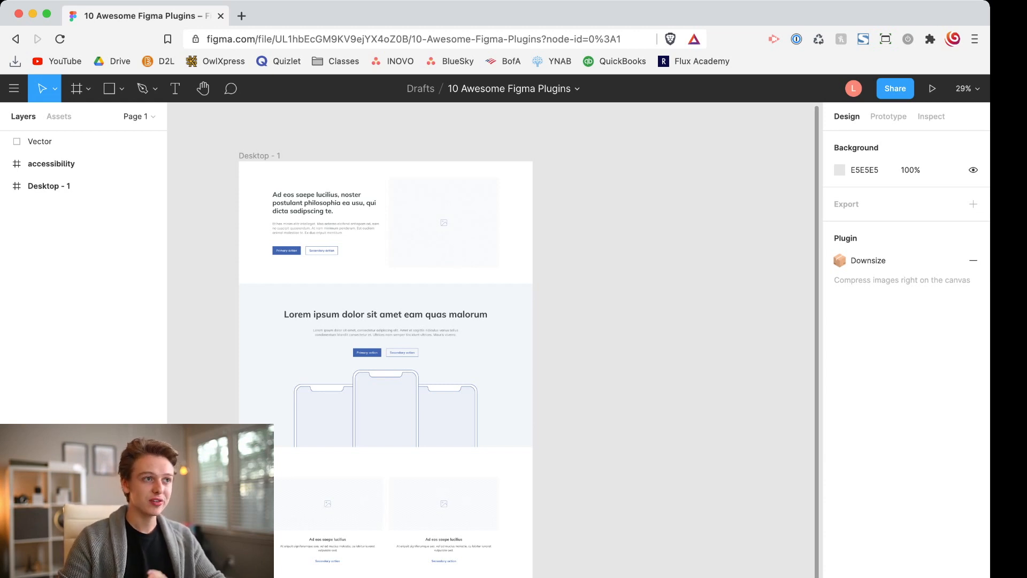
# Step: Fill the selected heading with one Lorem ipsum placeholder sentence via Generate
pyautogui.click(14, 88)
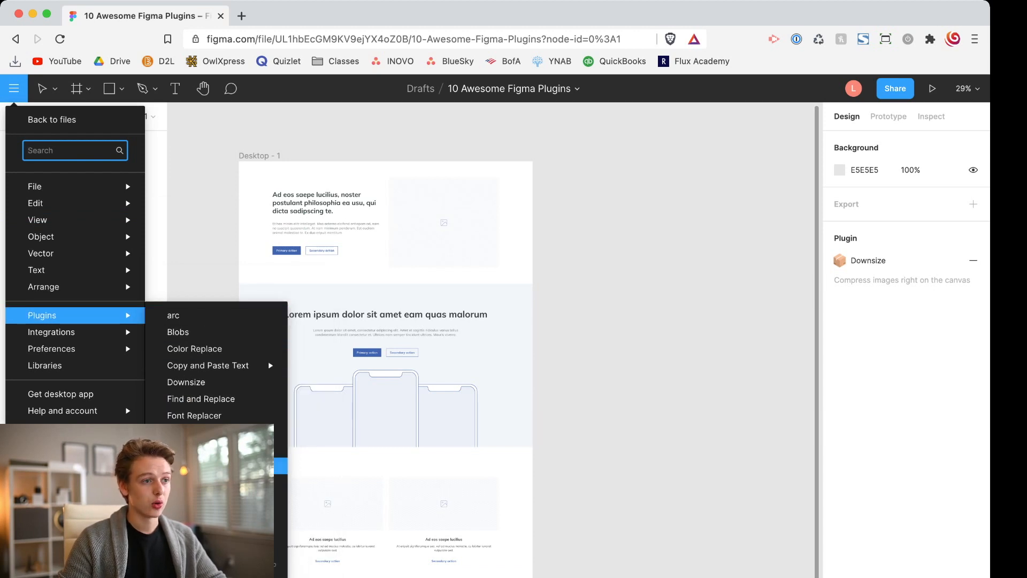
pyautogui.click(186, 382)
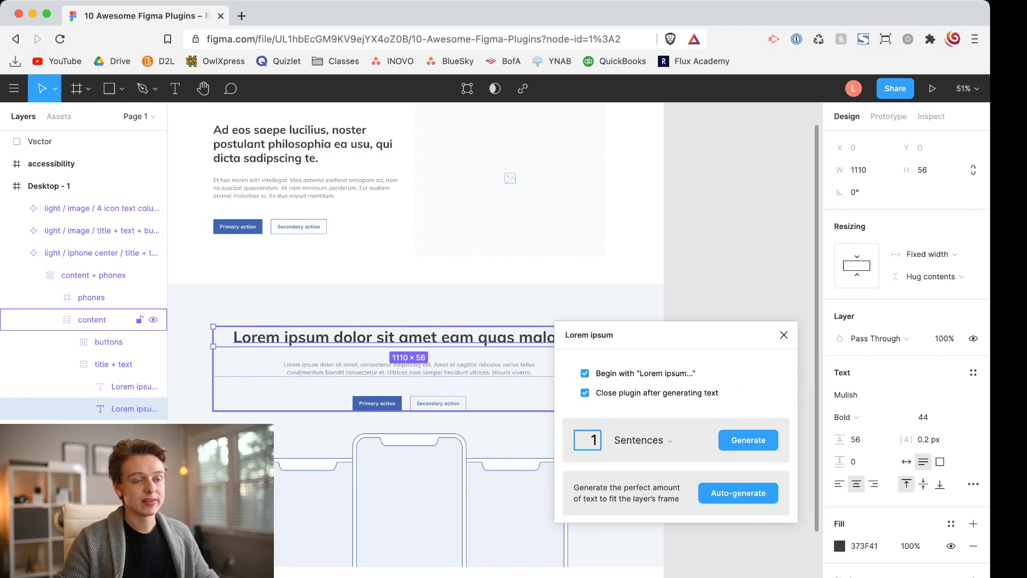
pyautogui.click(747, 439)
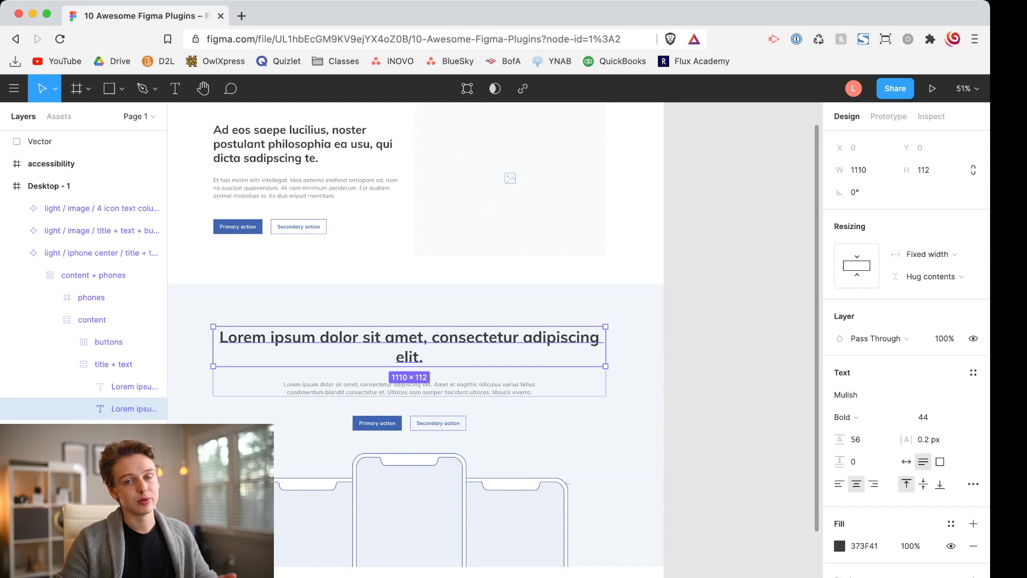
pyautogui.write('asdlfjasdfasdf')
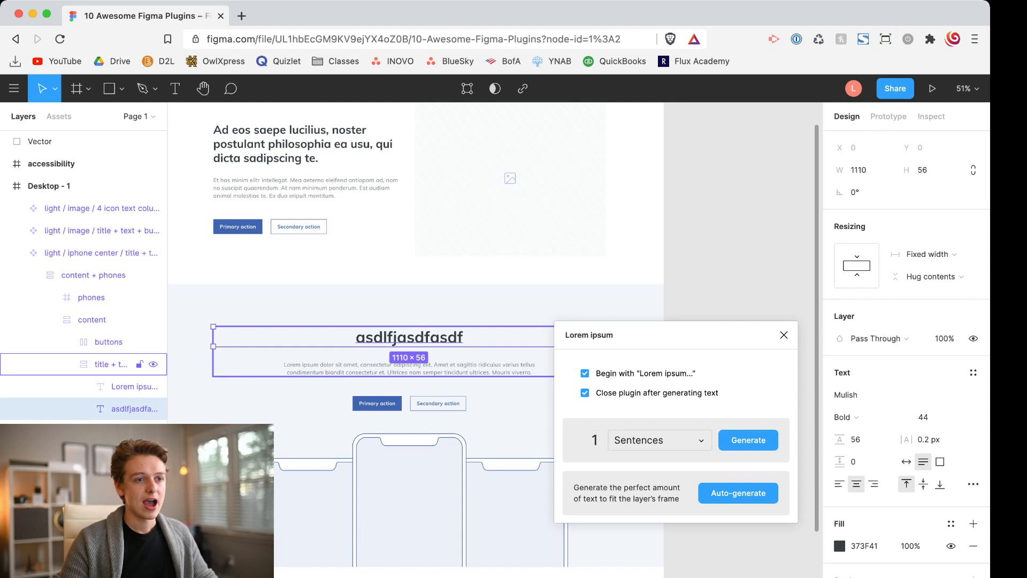
# Step: Auto-generate placeholder text sized to fit the heading's frame
pyautogui.click(657, 440)
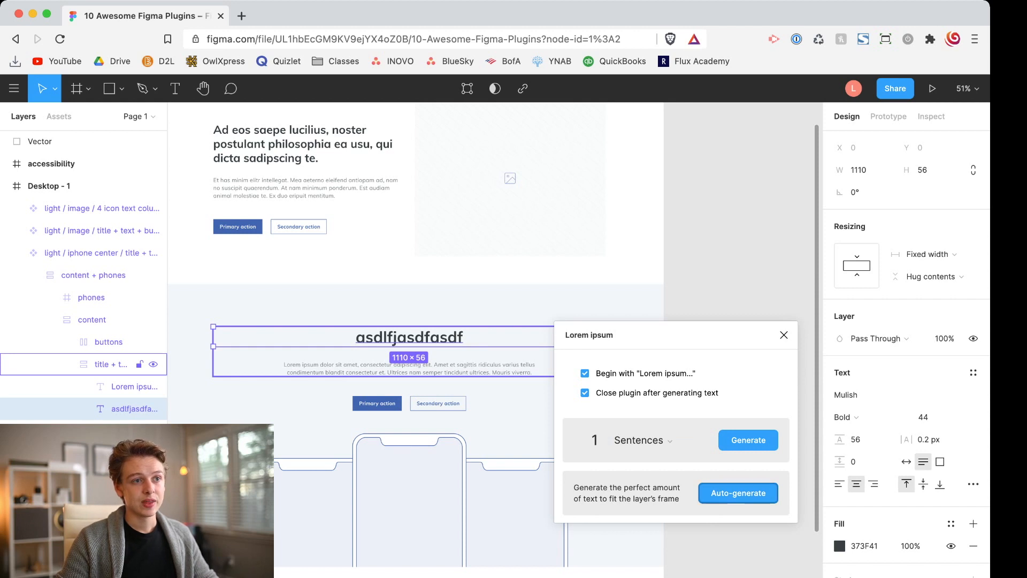
pyautogui.click(748, 439)
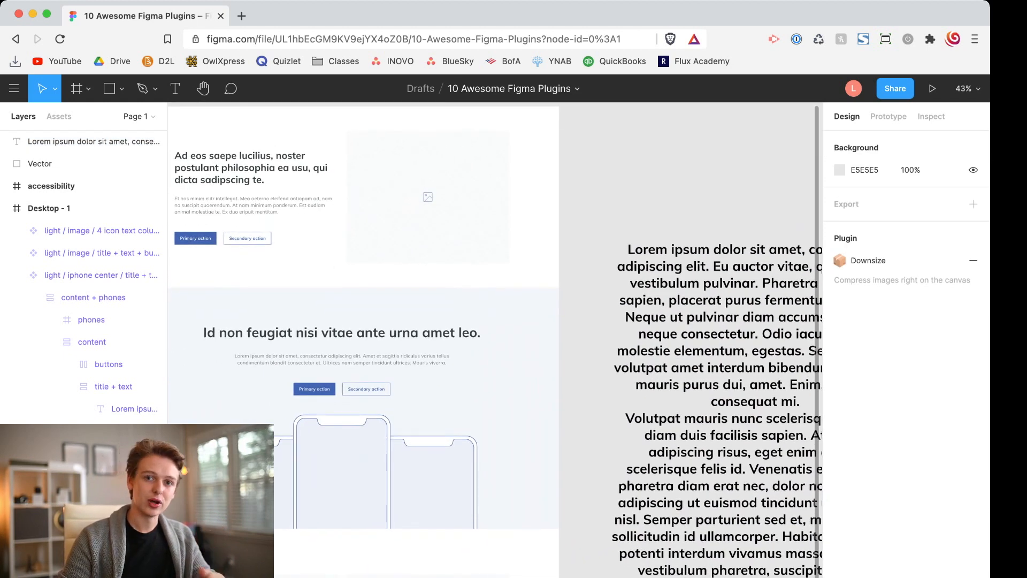
# Step: Place the pasted 500×500 portrait photo level with the landing page's top edge
pyautogui.scroll(-3)
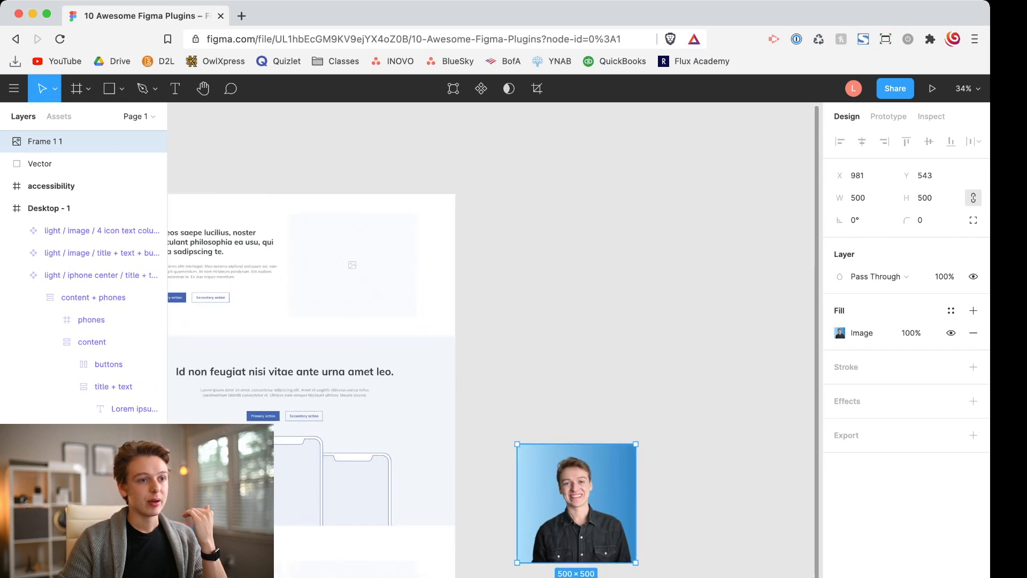
pyautogui.moveTo(576, 502); pyautogui.dragTo(576, 252)
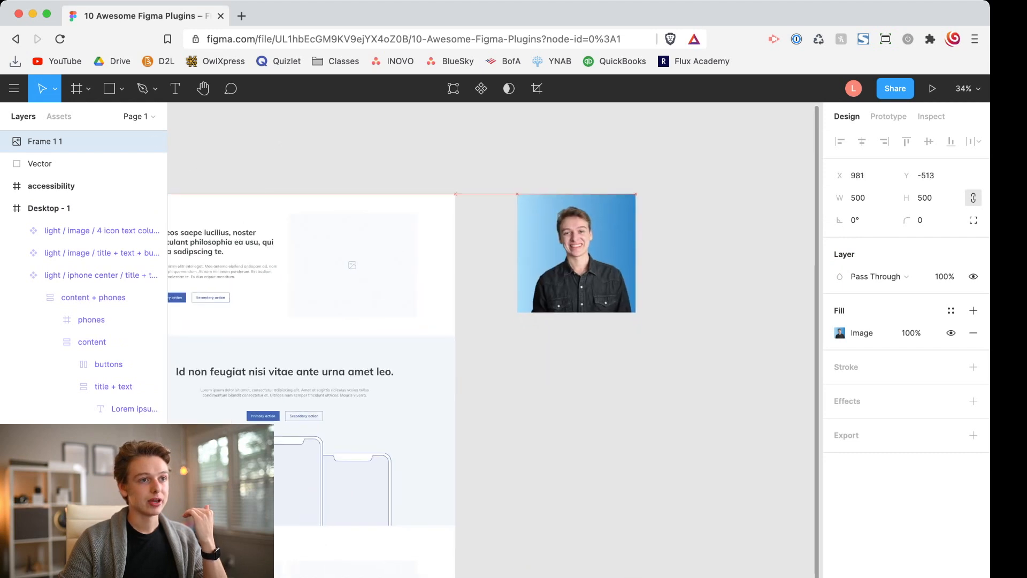
pyautogui.click(575, 252)
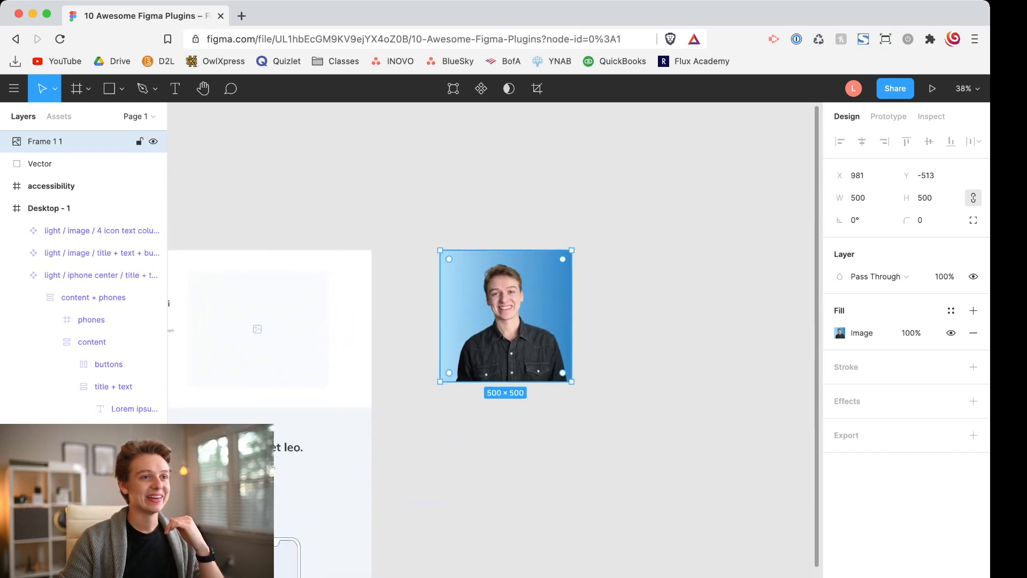
# Step: Strip the blue background from the portrait photo with the Remove BG plugin
pyautogui.scroll(-3)
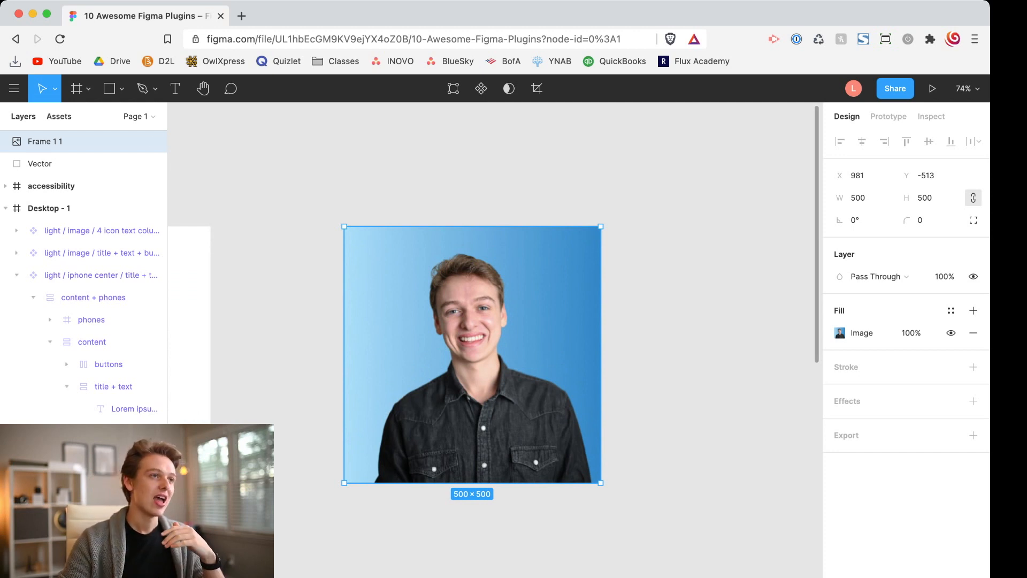
pyautogui.click(14, 88)
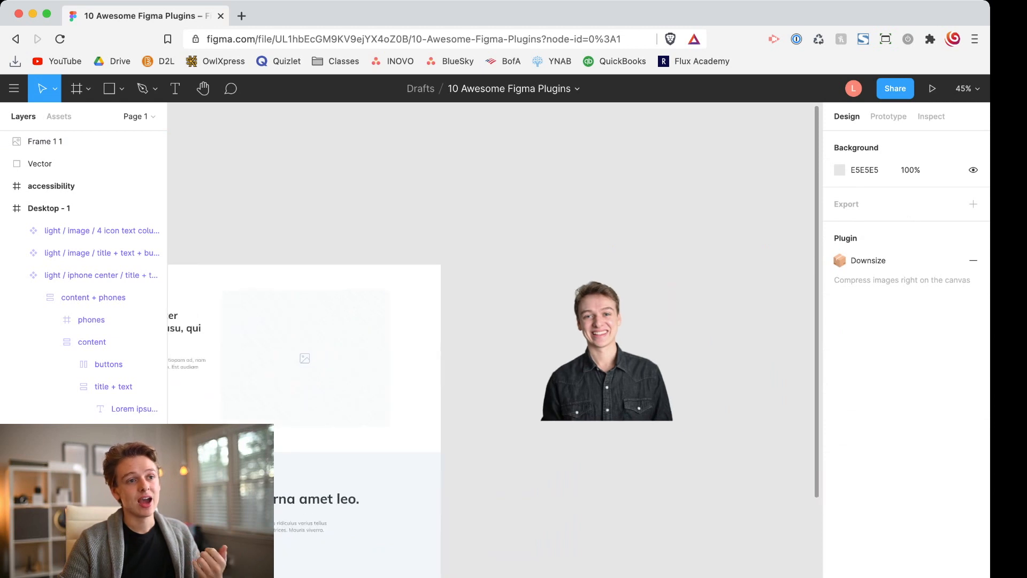
# Step: Delete the cut-out portrait and bring an Unsplash parrot photo onto the canvas
pyautogui.click(599, 342)
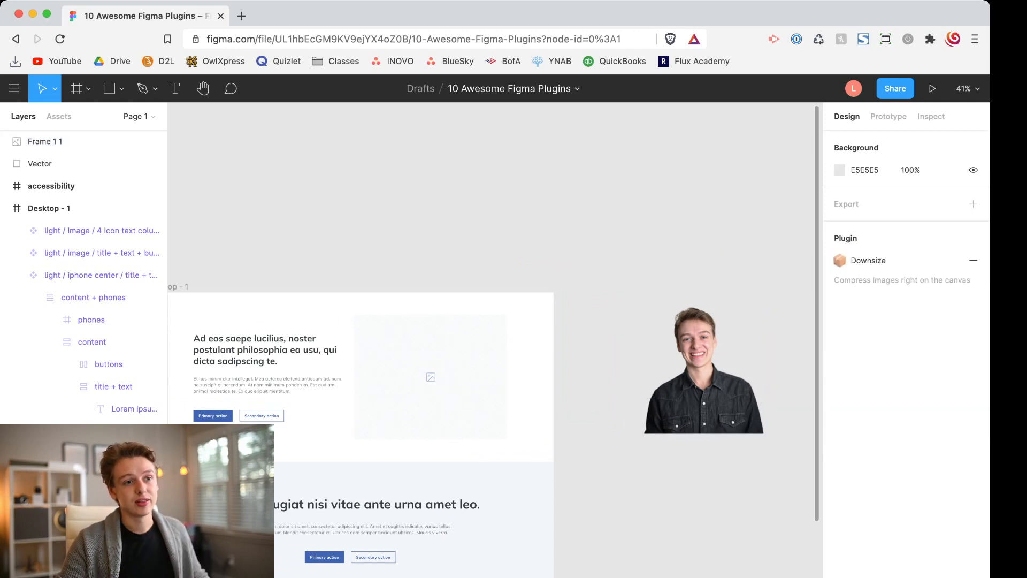
pyautogui.click(696, 363)
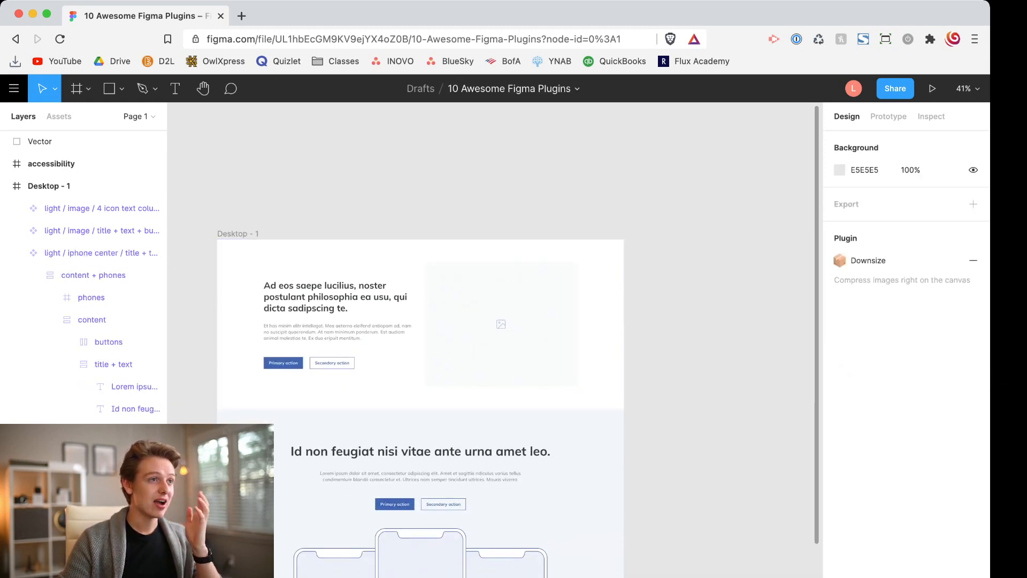
pyautogui.click(13, 89)
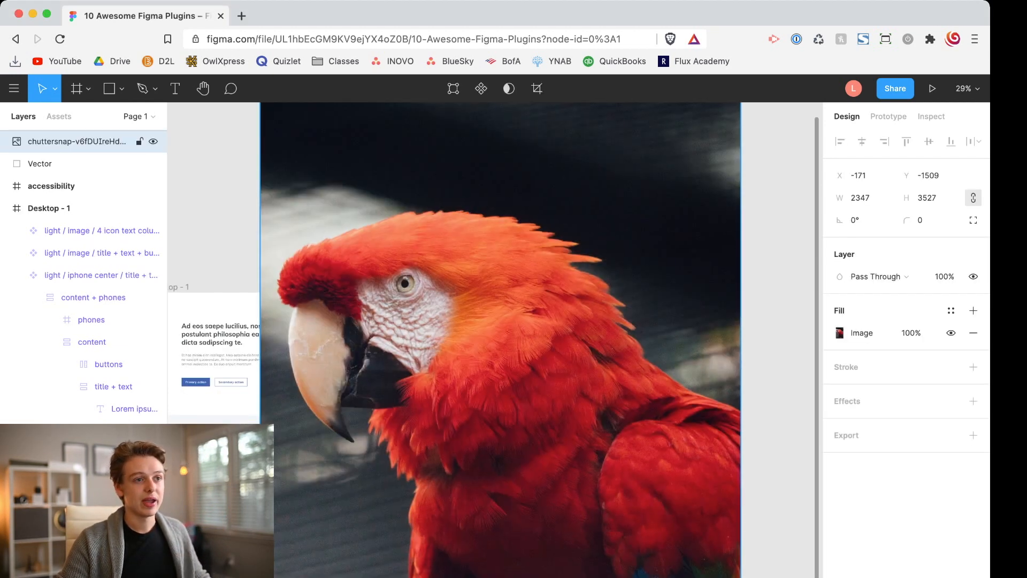
# Step: Run Image Palette on the parrot photo to get five colour swatches, grouped with the image
pyautogui.scroll(-3)
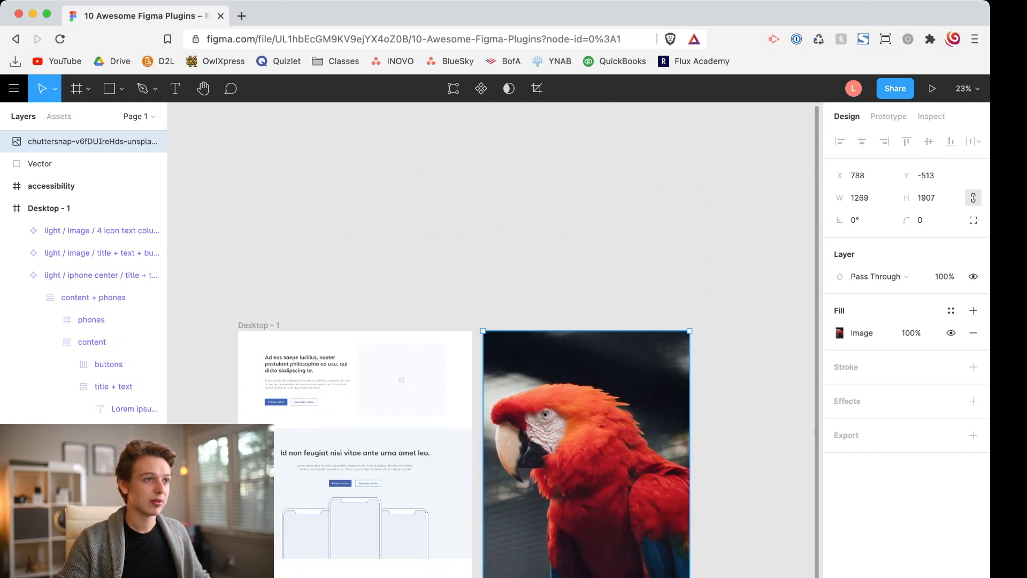
pyautogui.click(13, 89)
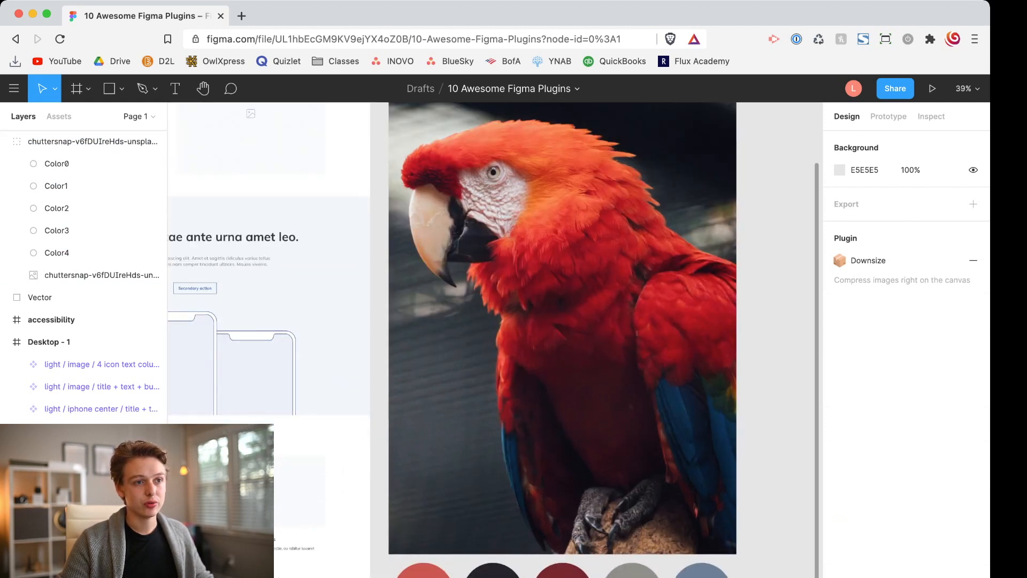
pyautogui.scroll(-3)
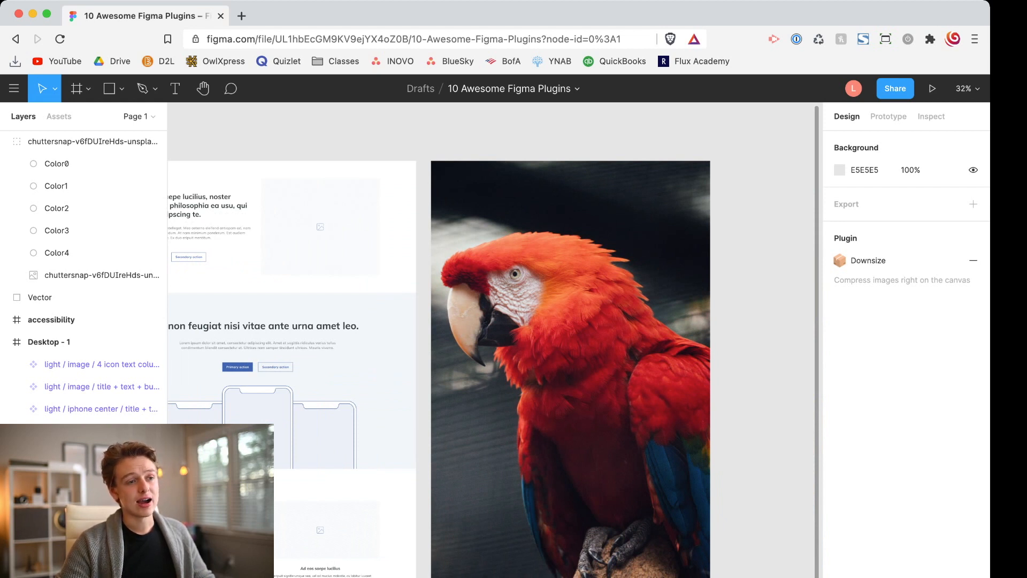
pyautogui.click(92, 142)
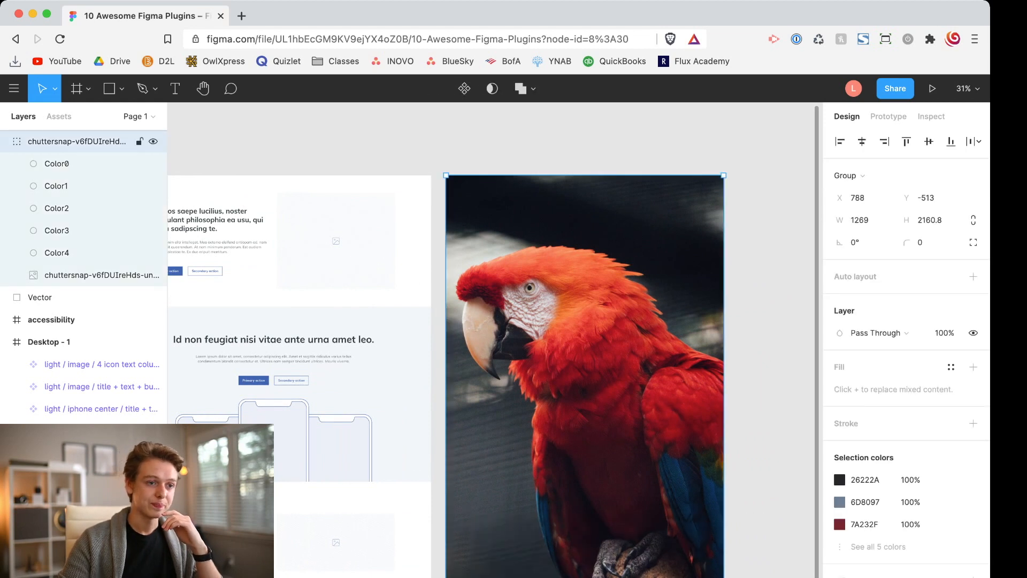
# Step: Remove the parrot group and search Storyset for 'business' illustrations
pyautogui.click(14, 89)
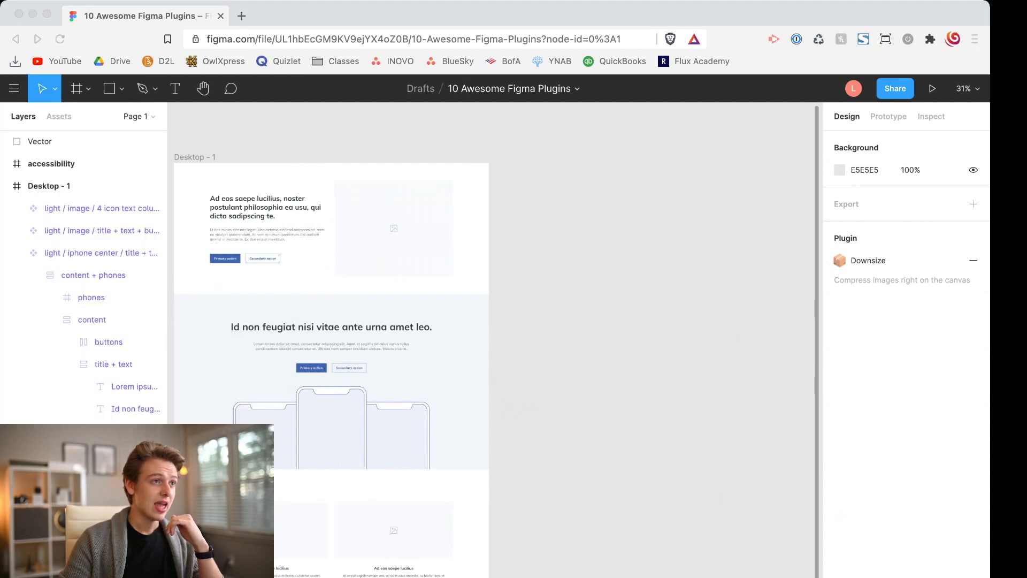
pyautogui.click(14, 89)
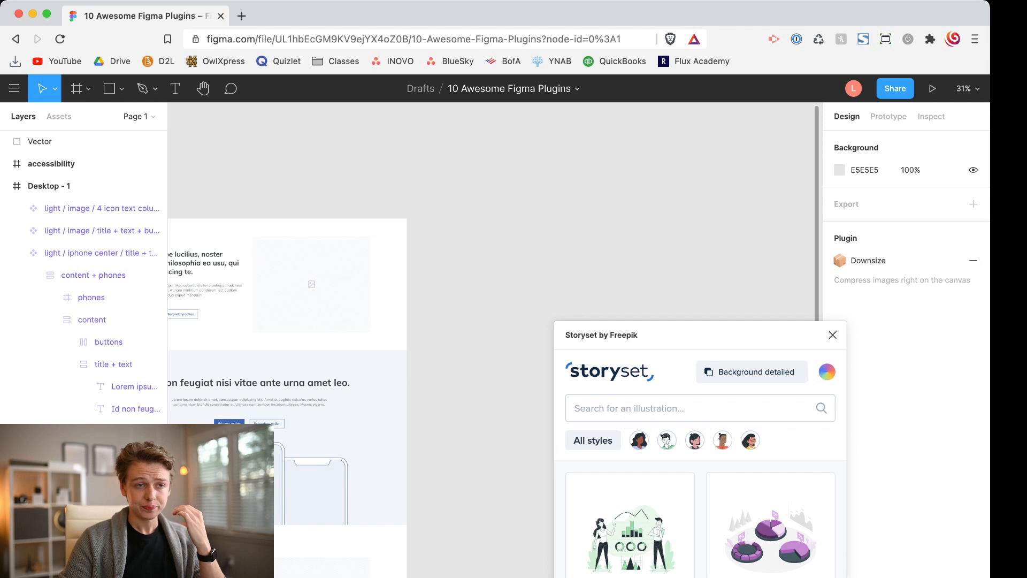
pyautogui.write('business')
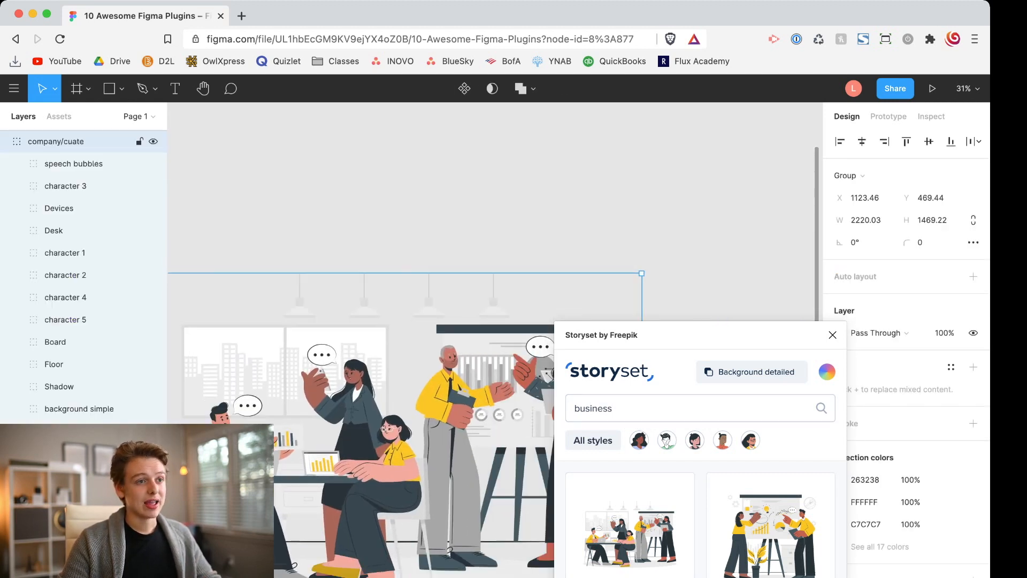
# Step: Reselect the whole business illustration and reveal Storyset's background options
pyautogui.click(832, 335)
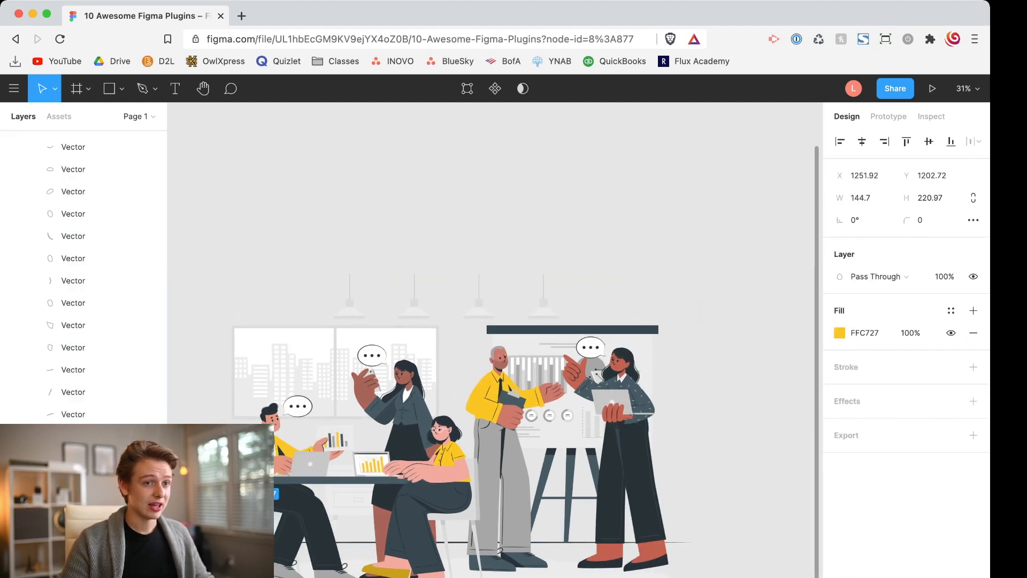
pyautogui.click(838, 332)
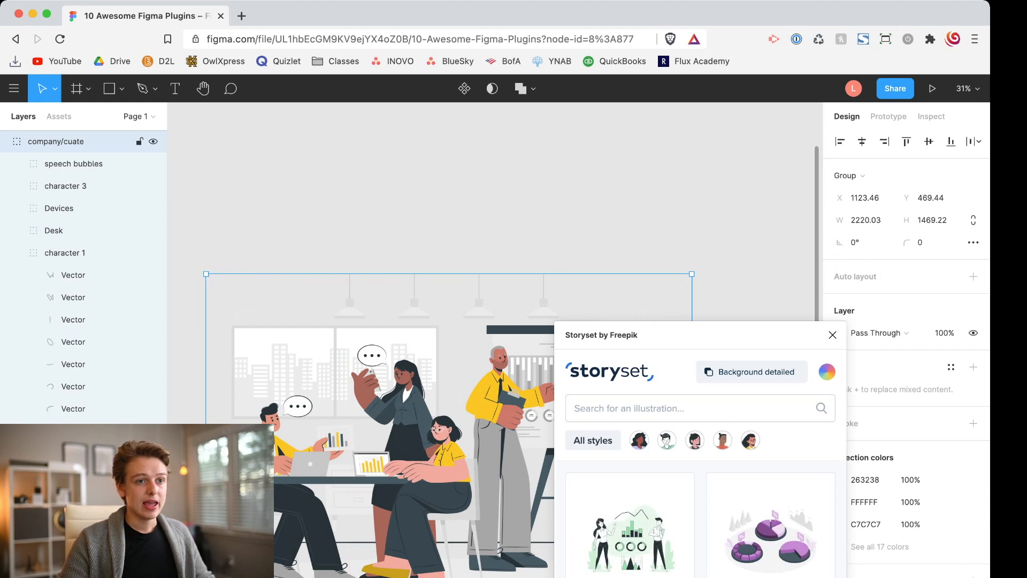
pyautogui.click(752, 371)
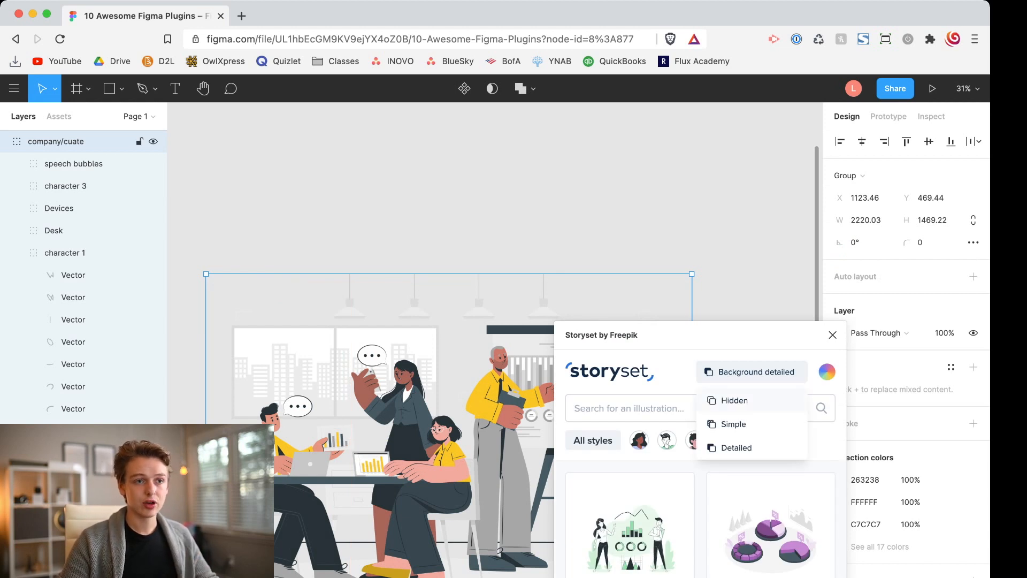
# Step: Try Hidden and Simple backgrounds, then keep Detailed backgrounds for illustrations
pyautogui.click(735, 400)
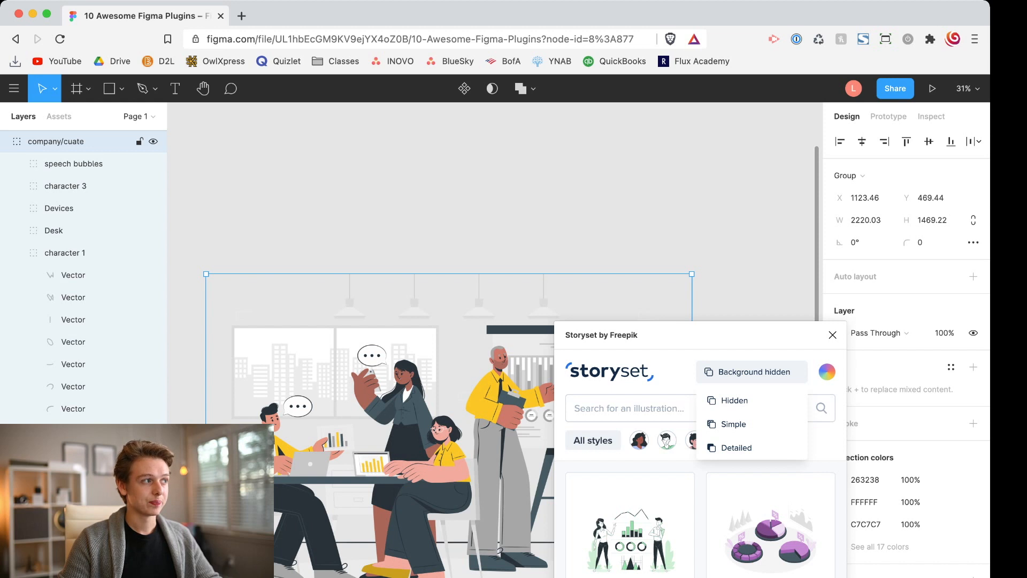
pyautogui.click(734, 423)
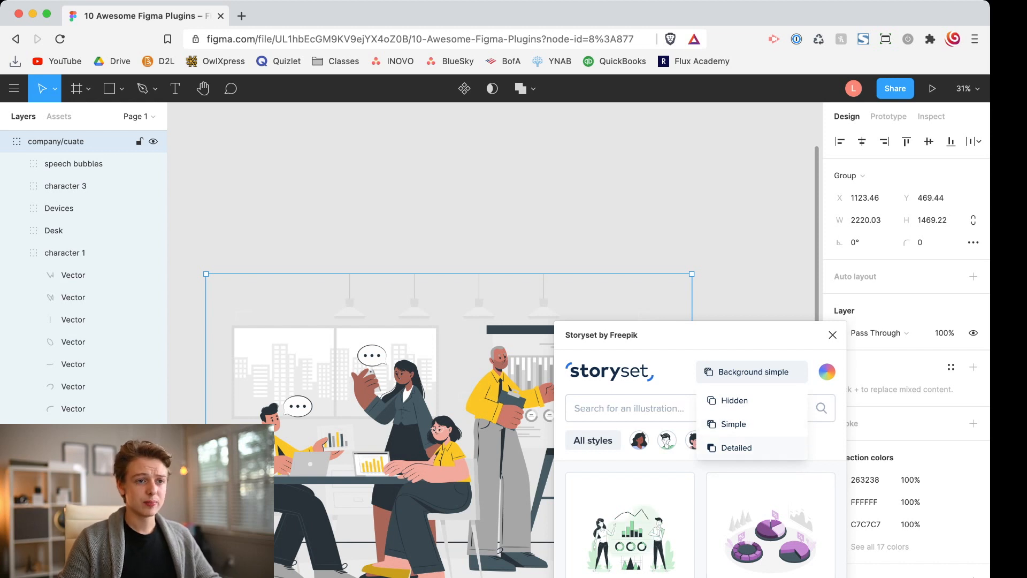
pyautogui.click(736, 447)
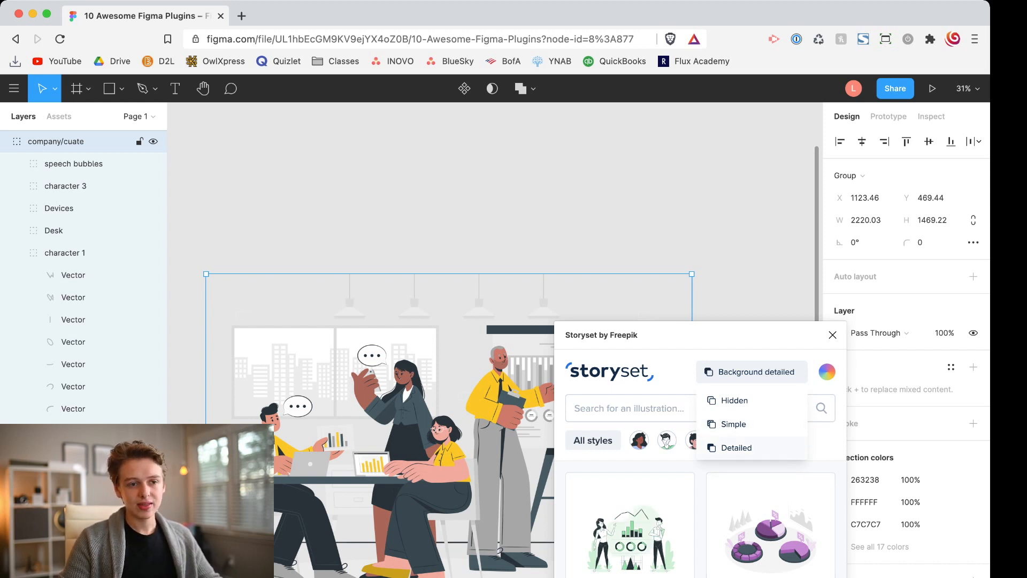
pyautogui.click(751, 372)
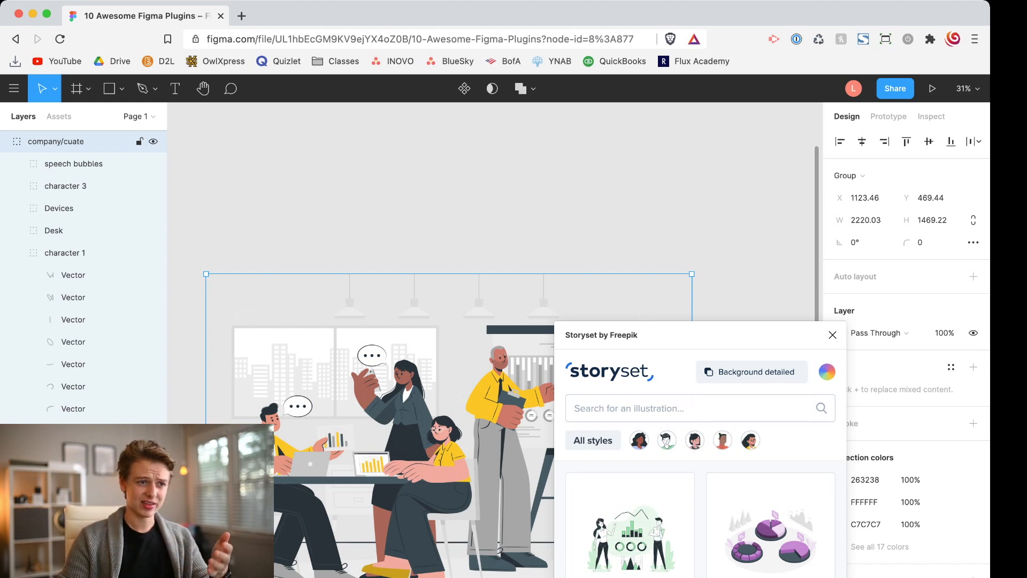
pyautogui.moveTo(666, 439)
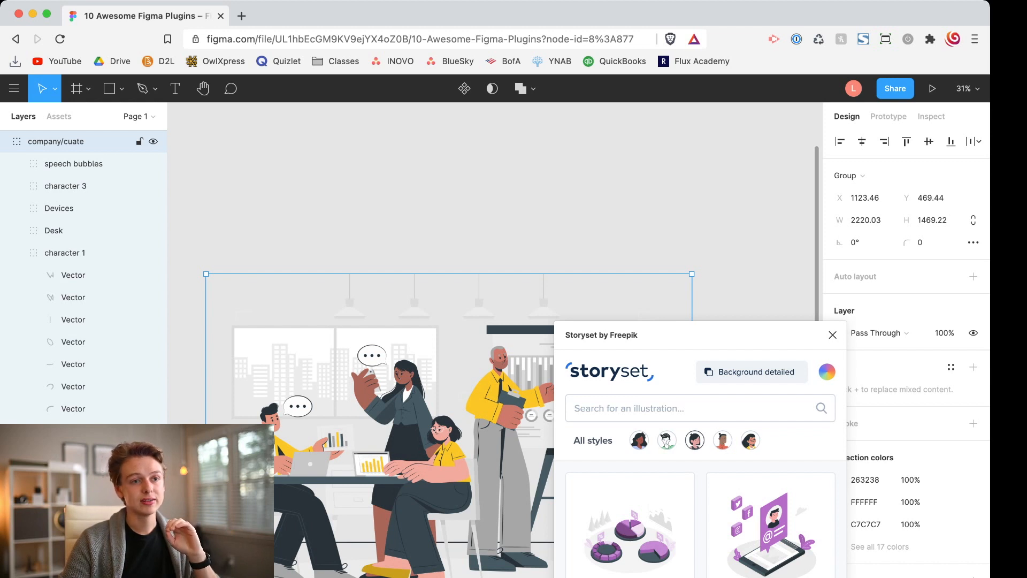
# Step: Set Storyset's main colour to primary blue and insert the isometric analytics illustration
pyautogui.click(827, 372)
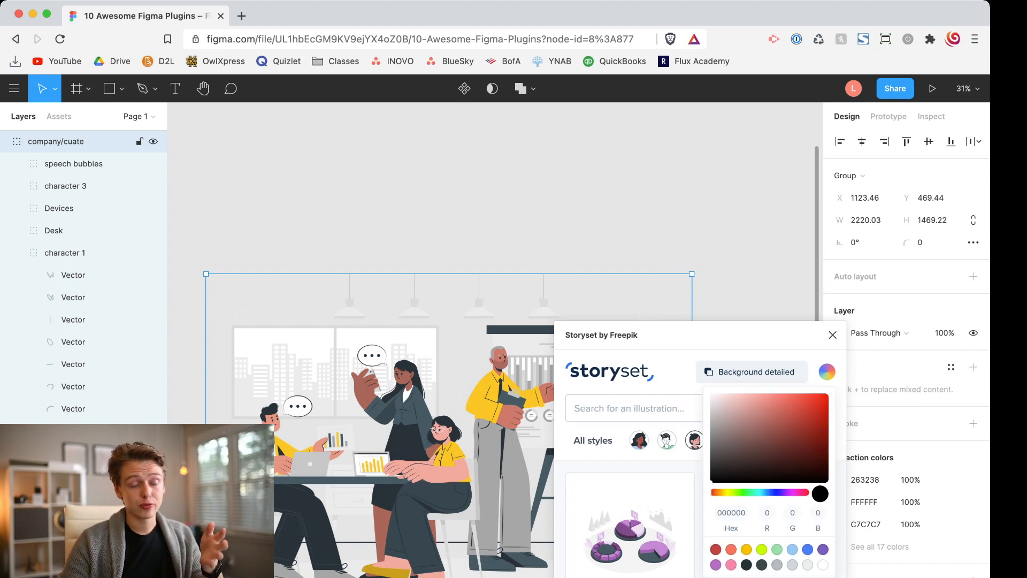
pyautogui.click(730, 512)
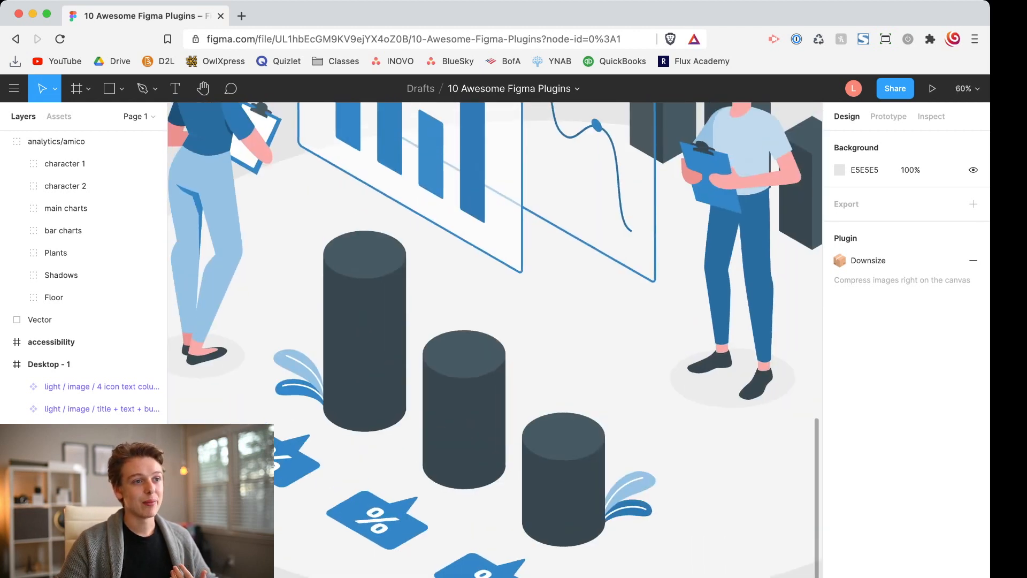
pyautogui.scroll(-3)
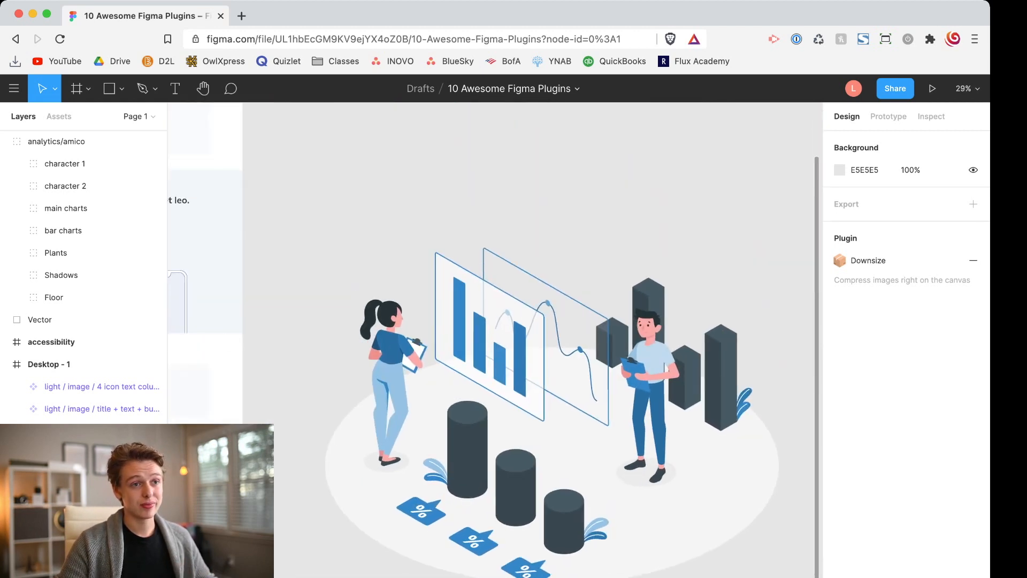
pyautogui.click(56, 141)
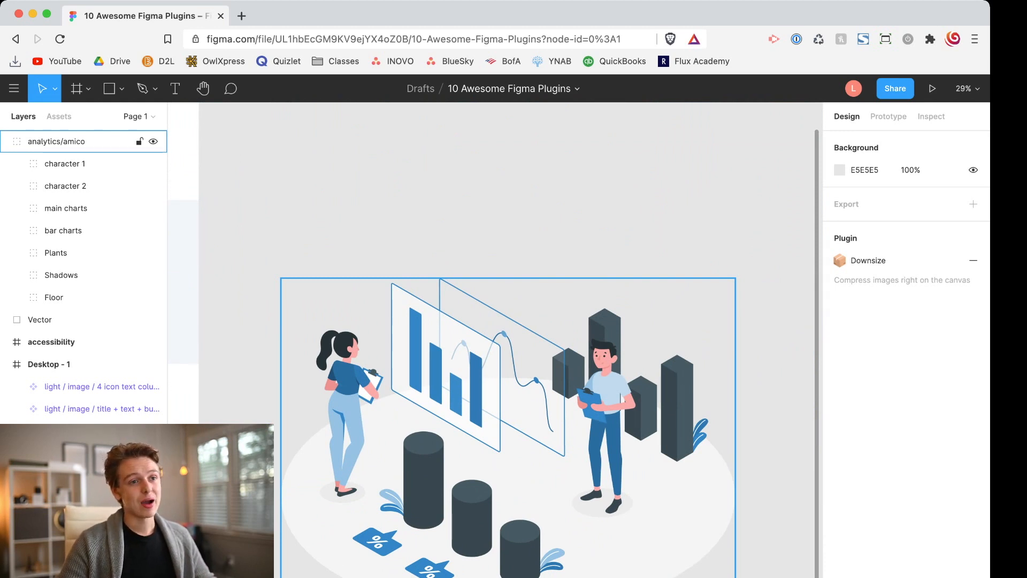
pyautogui.scroll(-3)
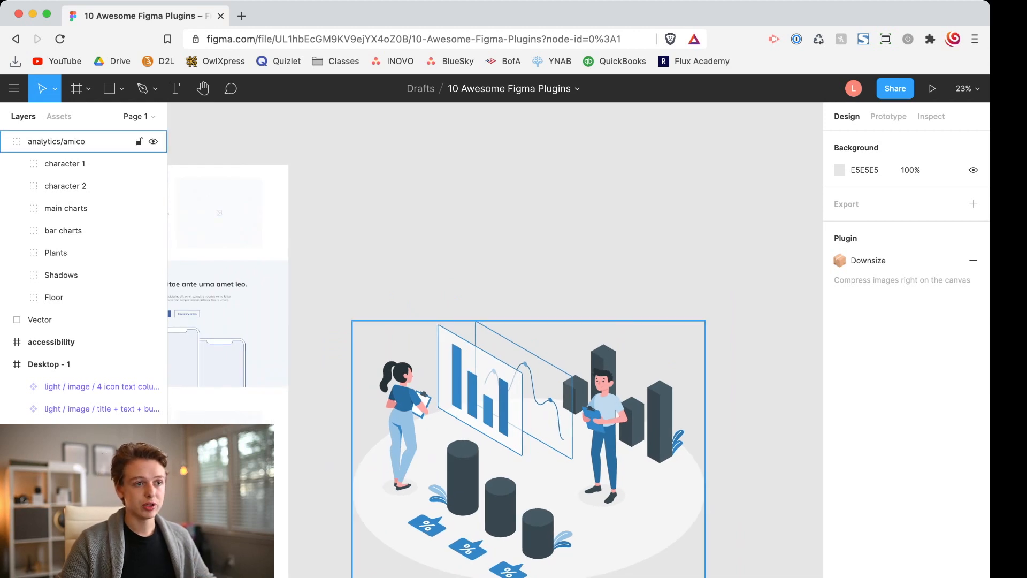